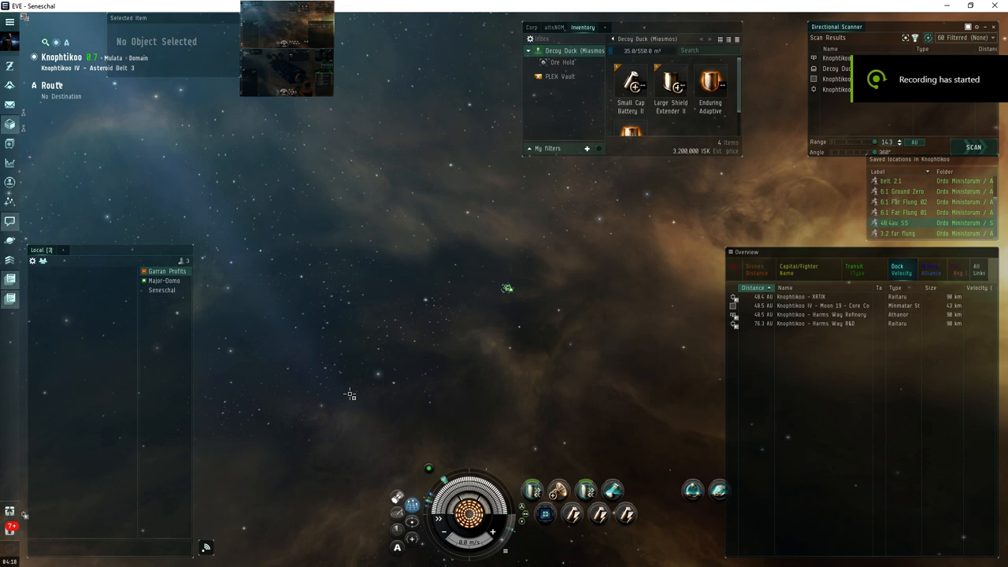
# - Switch to the Major-Domo client showing the hauler and its cargo container inventory
pyautogui.click(972, 148)
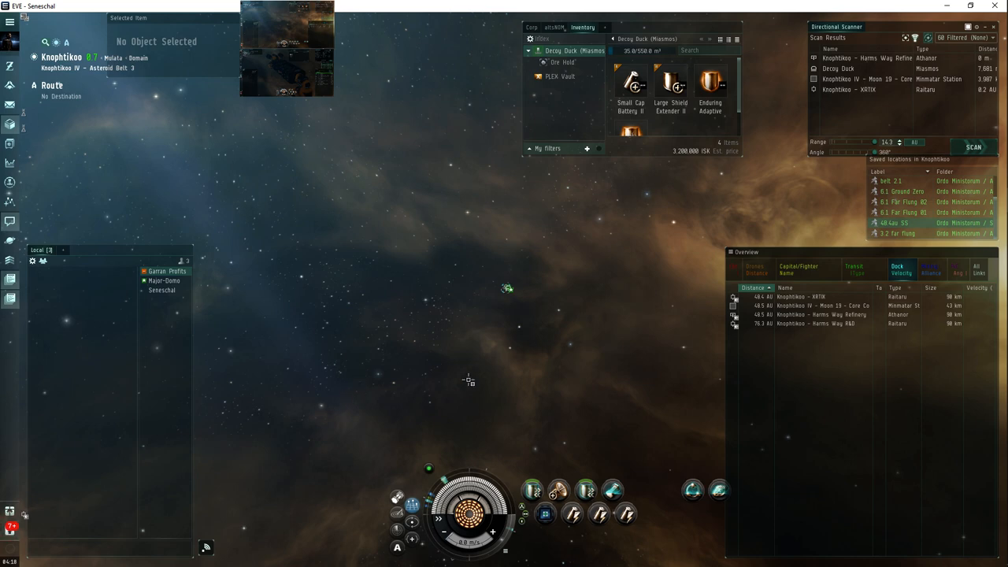
pyautogui.moveTo(652, 391)
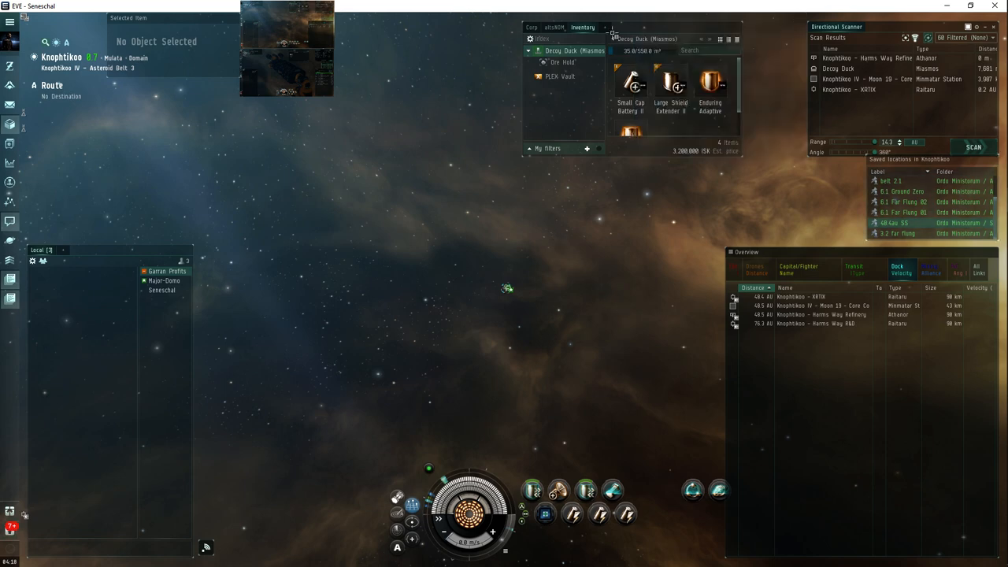
pyautogui.moveTo(449, 192)
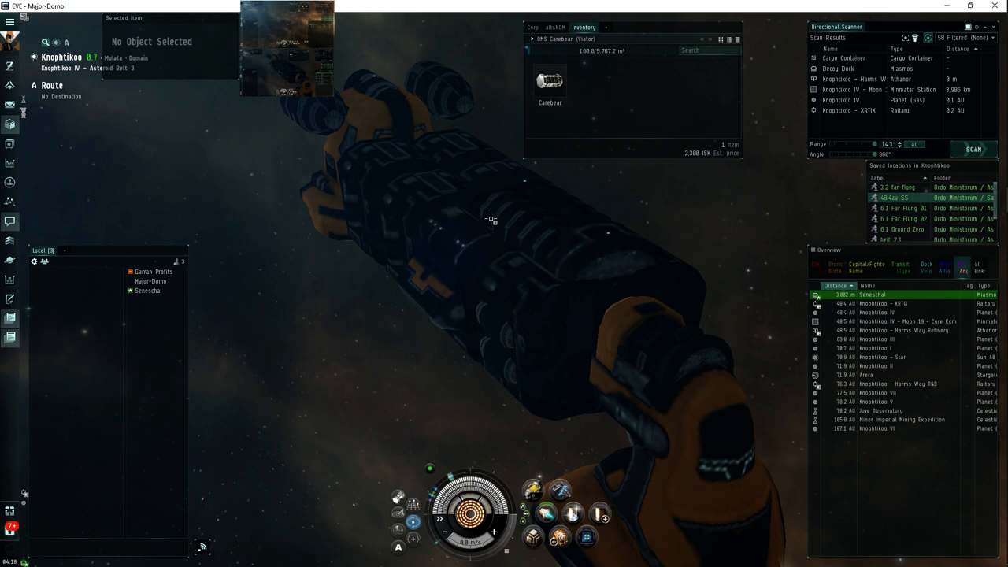
pyautogui.moveTo(526, 186)
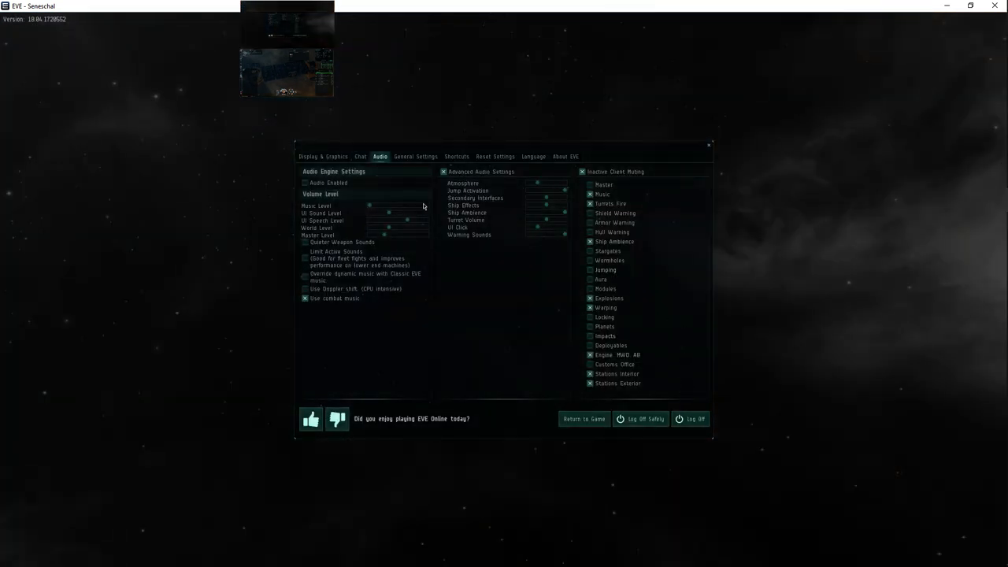
# - Uncheck Inactive Client Muting and Advanced Audio Settings in Audio, then return to the game
pyautogui.click(305, 182)
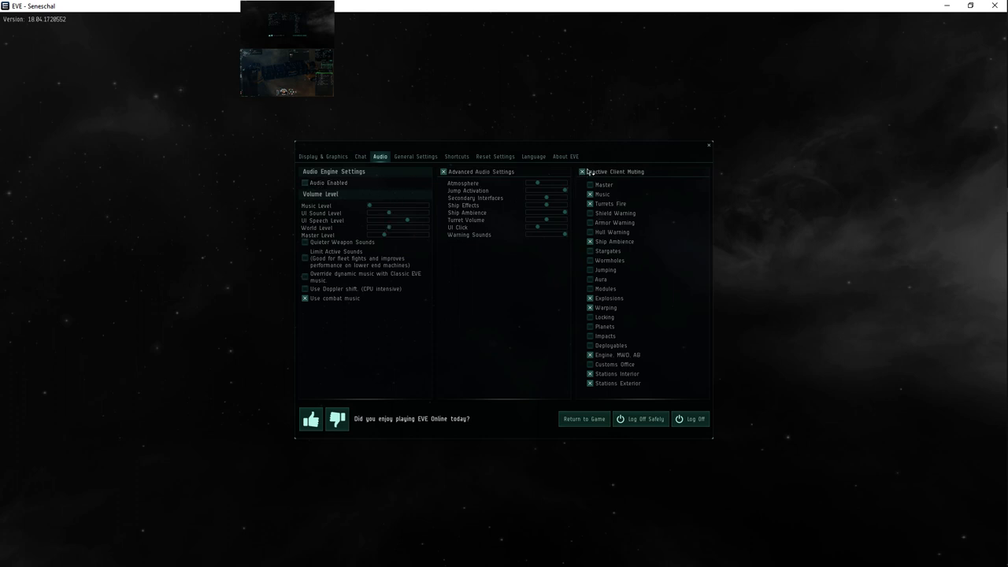
pyautogui.click(583, 172)
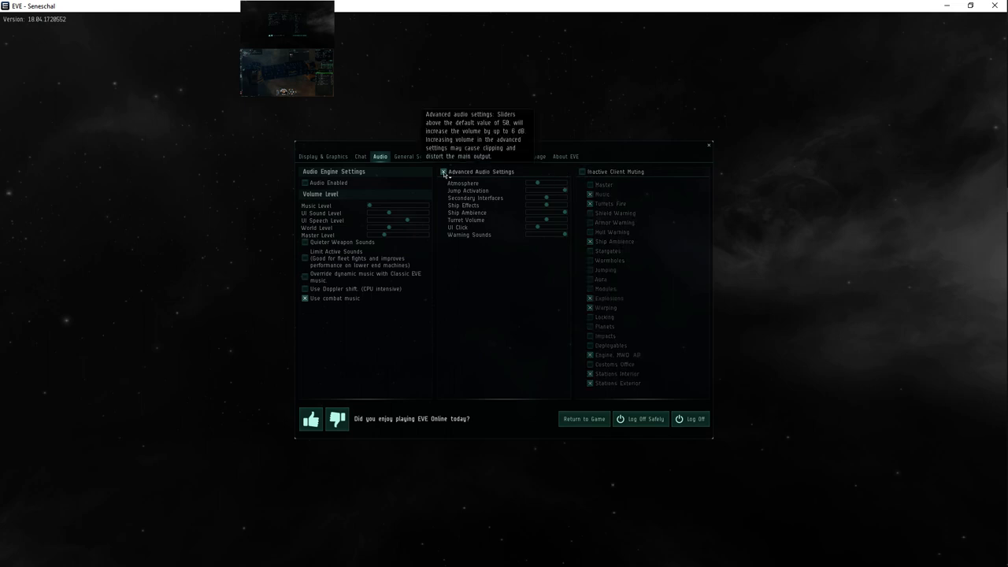
pyautogui.click(444, 172)
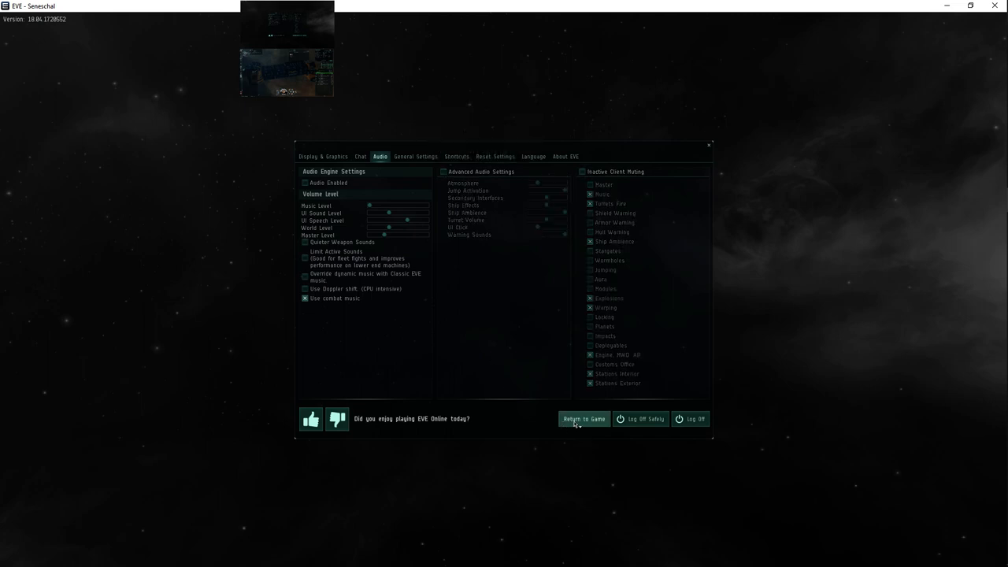
pyautogui.click(583, 419)
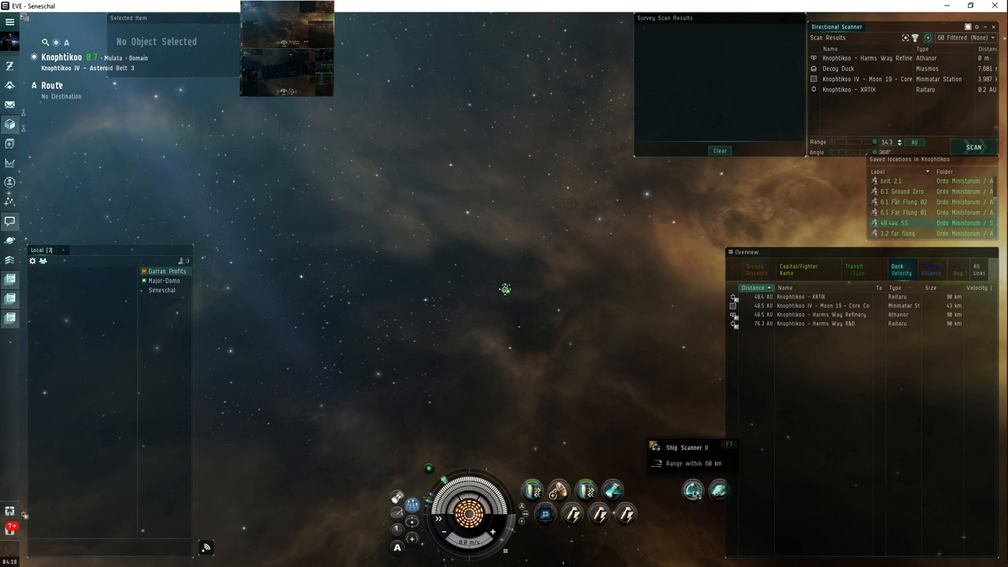
pyautogui.moveTo(650, 371)
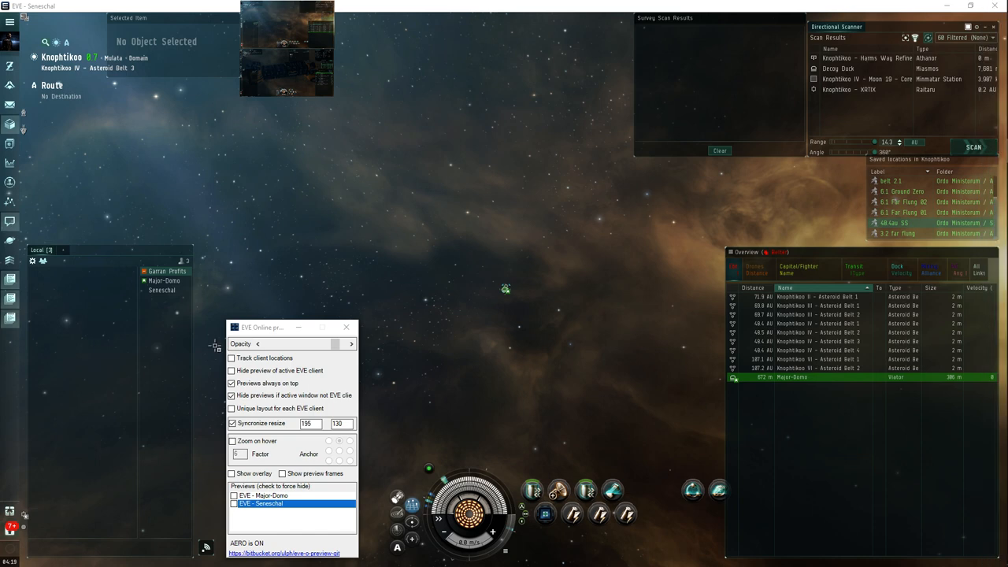
# - Enable preview options and enlarge the Major-Domo client thumbnail over the game
pyautogui.click(231, 370)
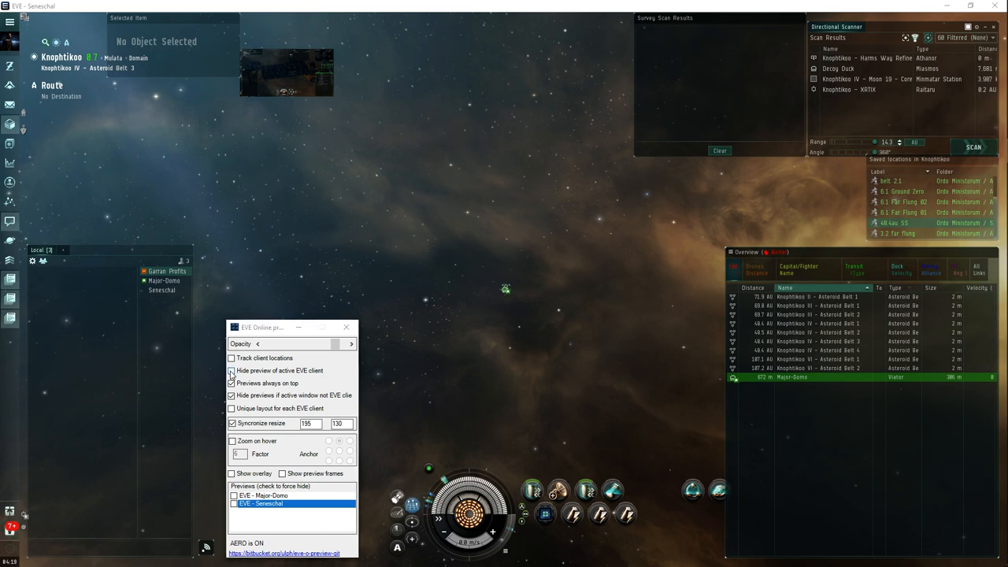
pyautogui.click(230, 370)
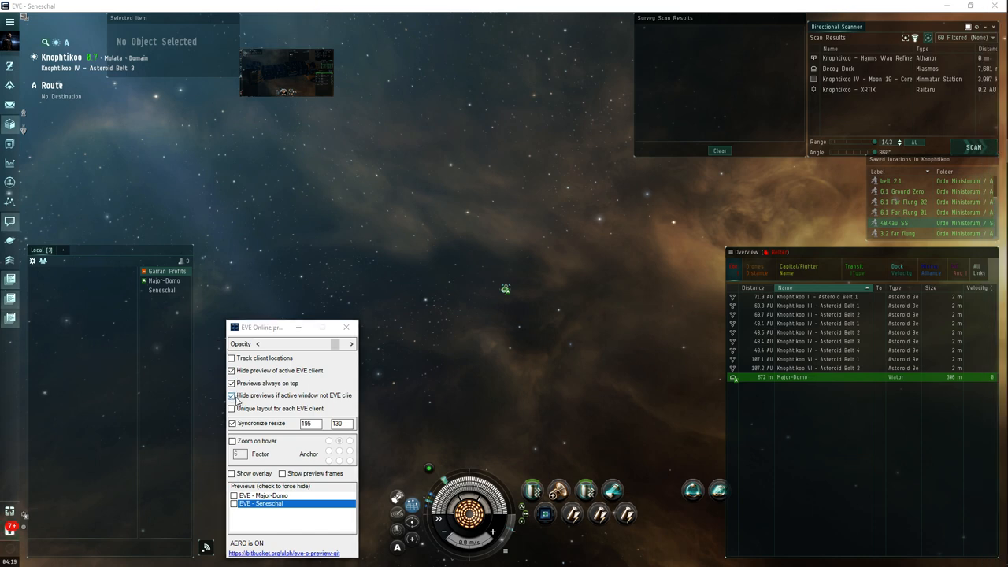
pyautogui.click(230, 441)
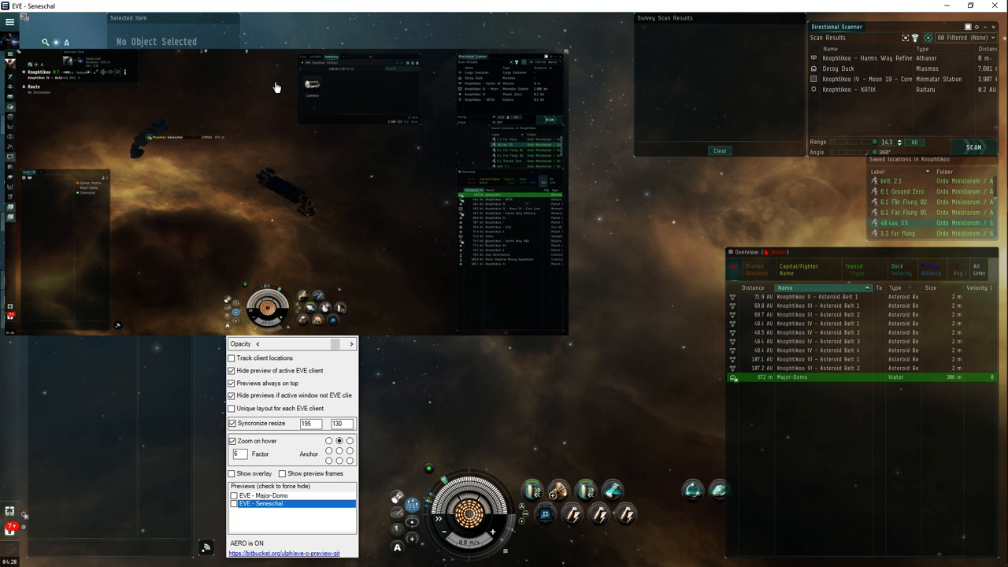
pyautogui.moveTo(277, 132)
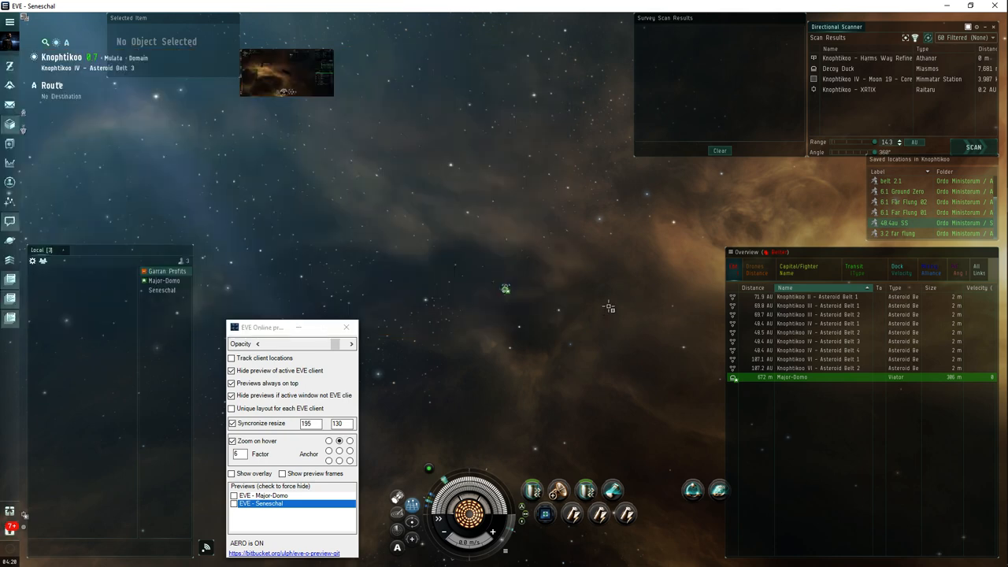
pyautogui.moveTo(628, 331)
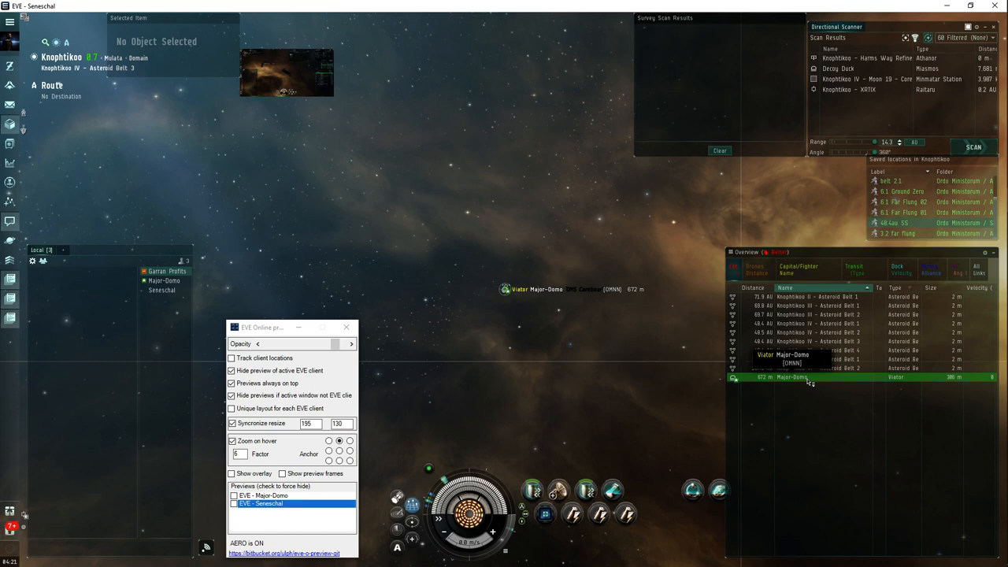
# - Select the other client's hauler at 872 m in the Overview
pyautogui.click(807, 379)
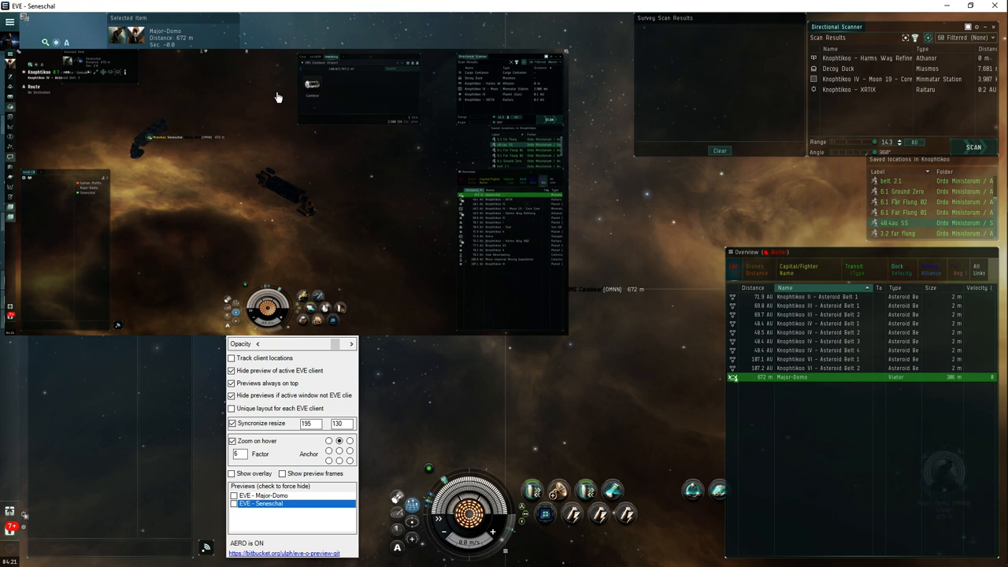
pyautogui.moveTo(279, 95)
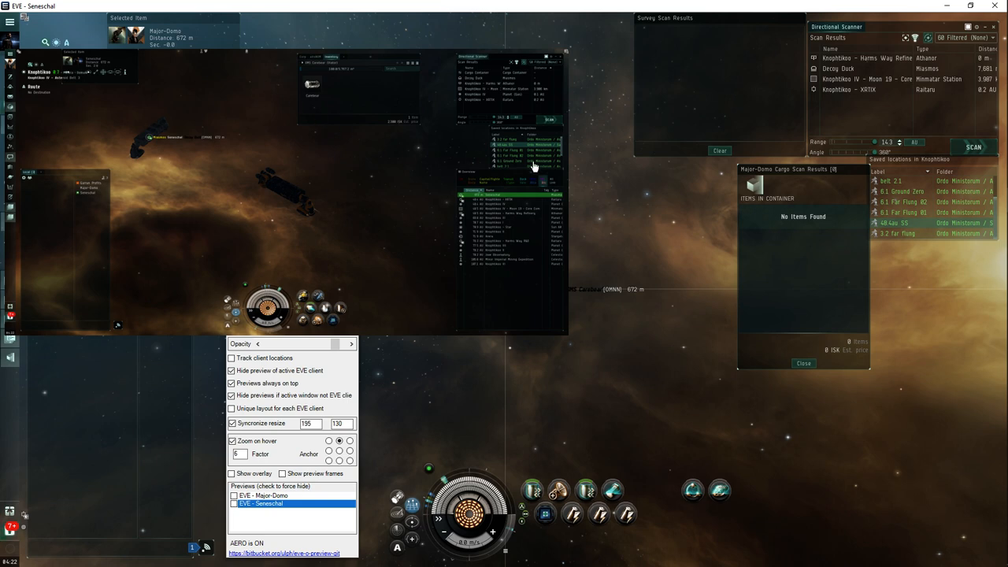
pyautogui.moveTo(258, 167)
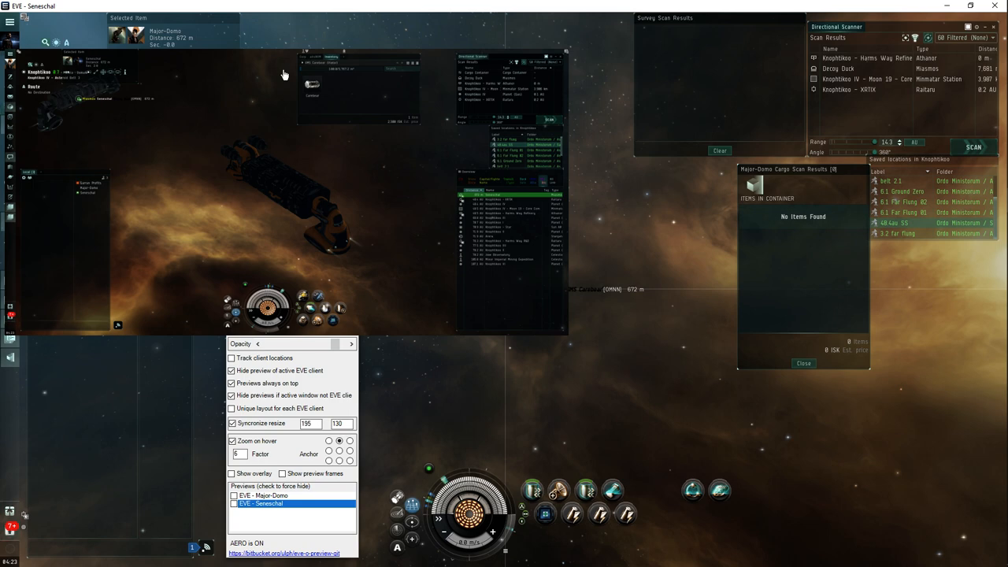
pyautogui.moveTo(280, 91)
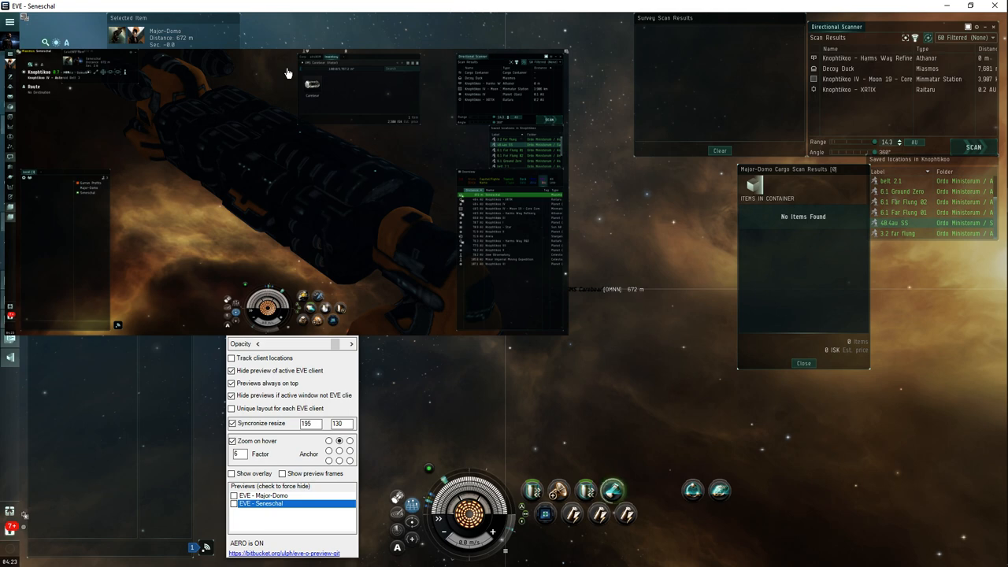
pyautogui.moveTo(293, 135)
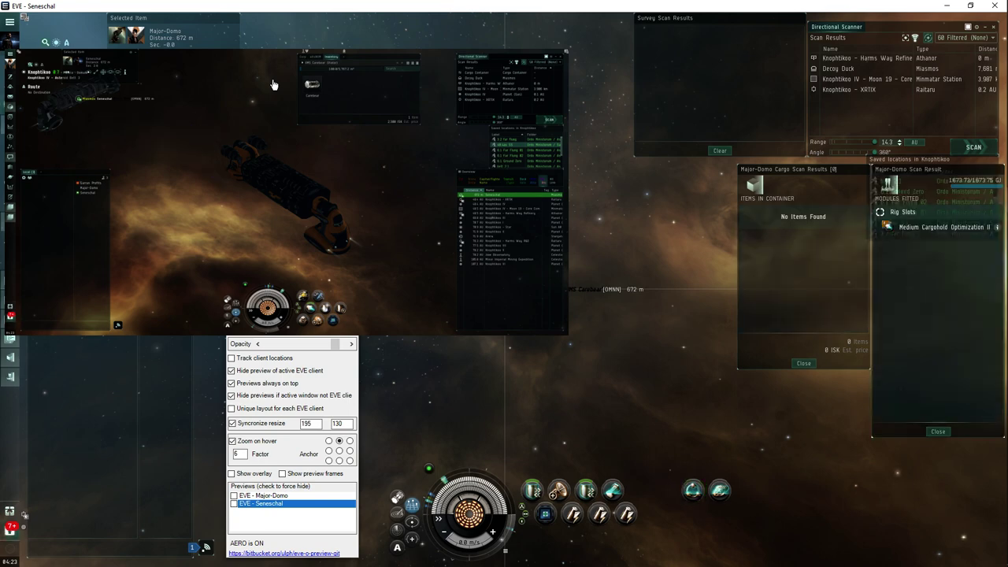
pyautogui.moveTo(262, 115)
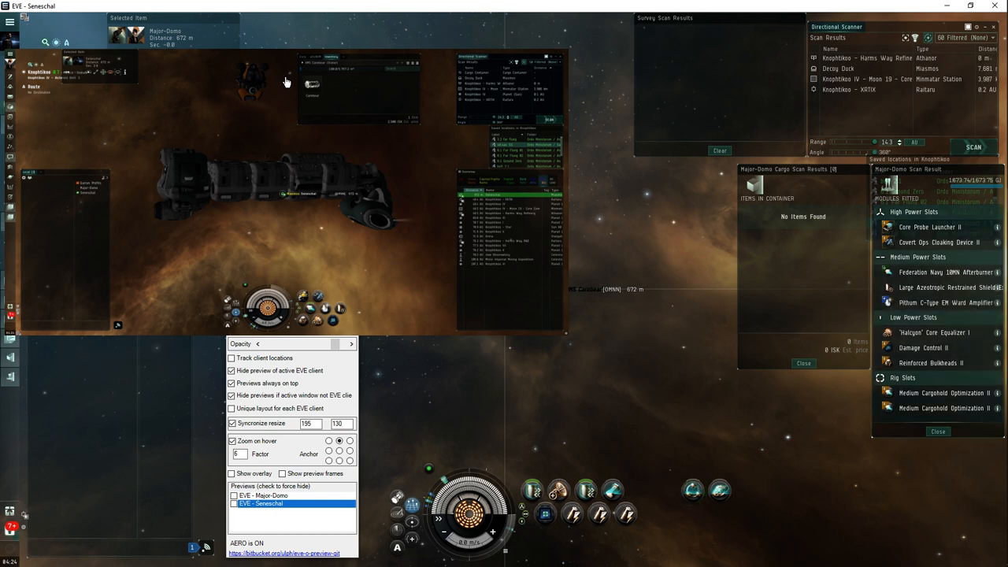
pyautogui.moveTo(408, 221)
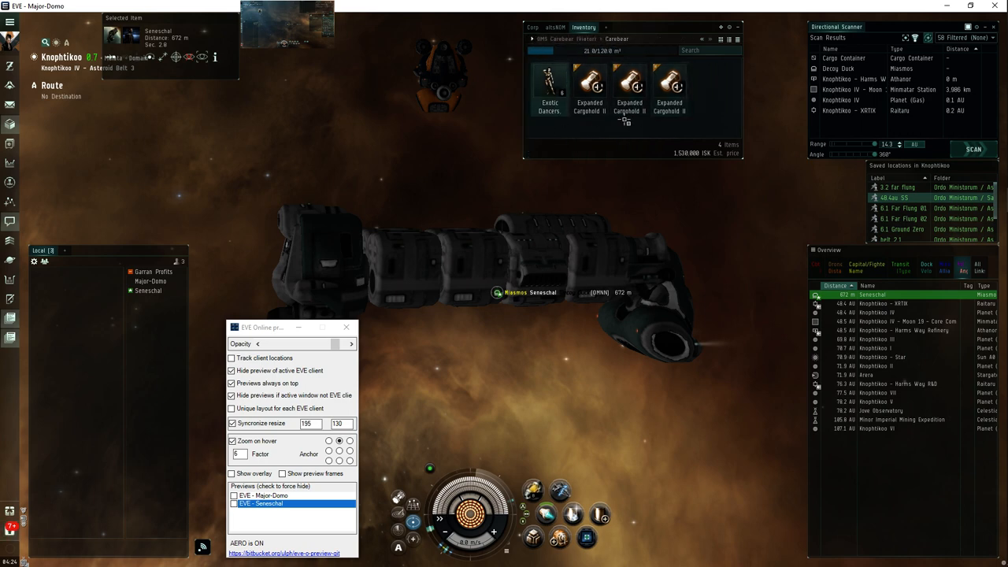
pyautogui.moveTo(589, 89)
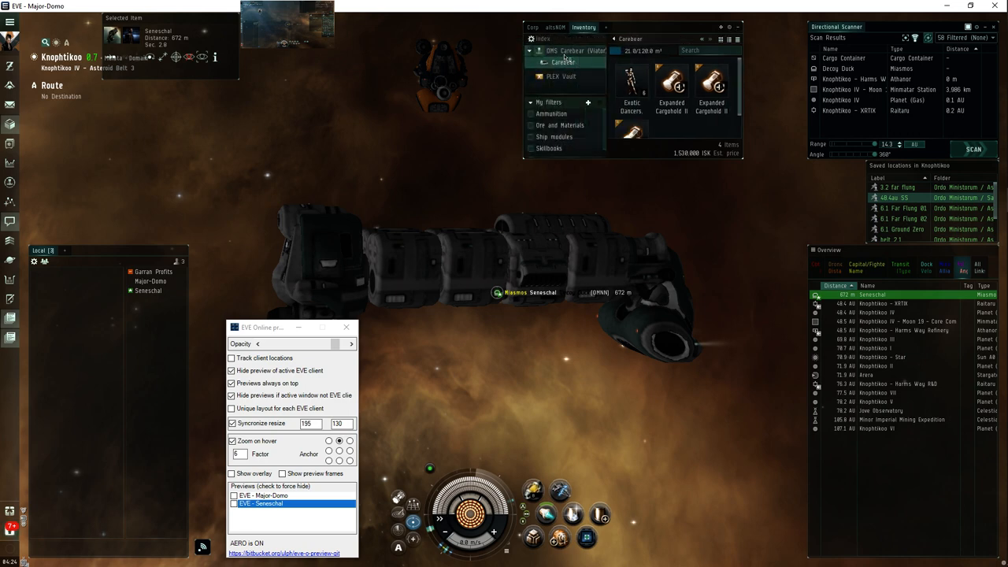
# - Select the ship's cargo hold in the Inventory to show the Container it holds
pyautogui.click(570, 73)
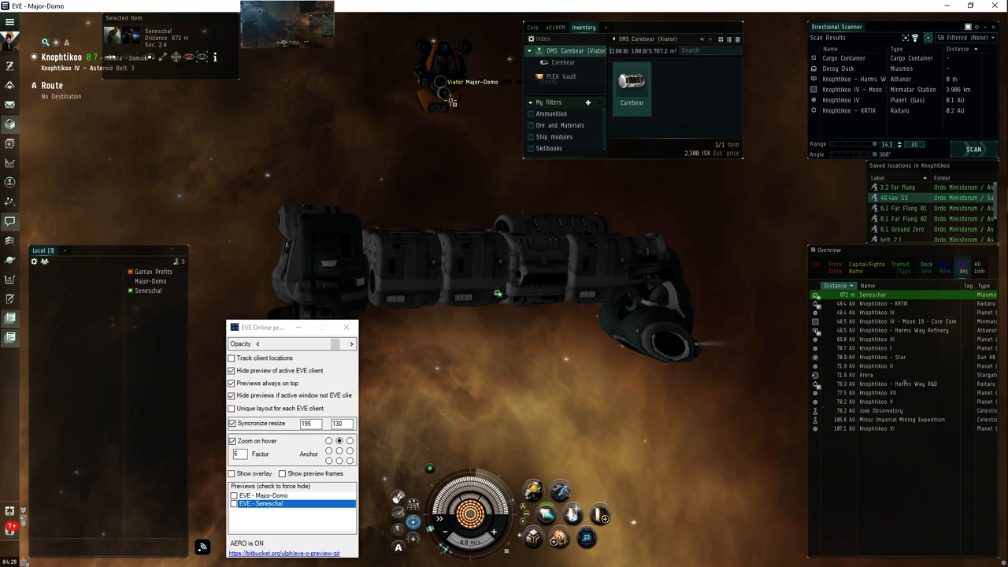
pyautogui.moveTo(391, 137)
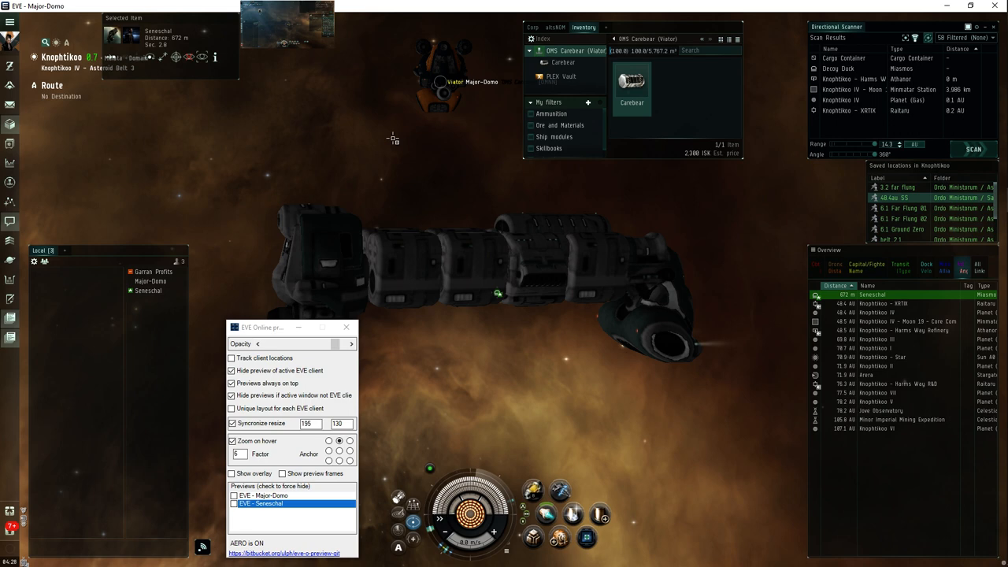
pyautogui.moveTo(365, 113)
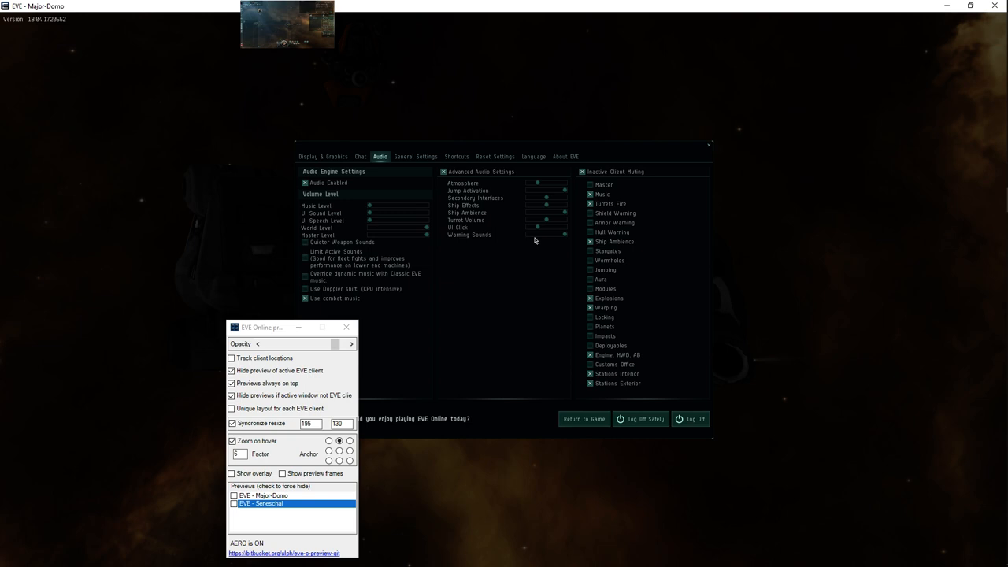
pyautogui.moveTo(507, 198)
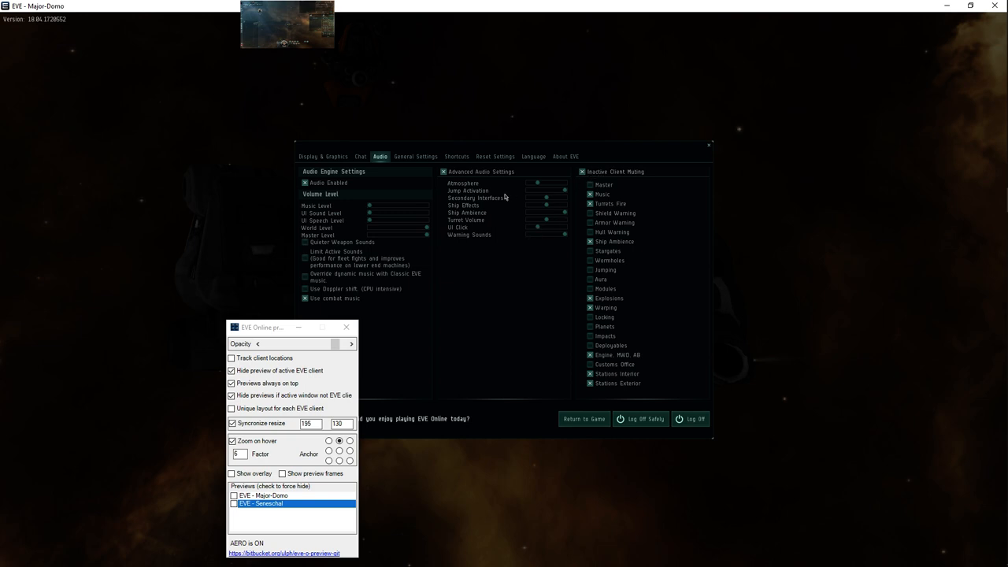
pyautogui.moveTo(520, 198)
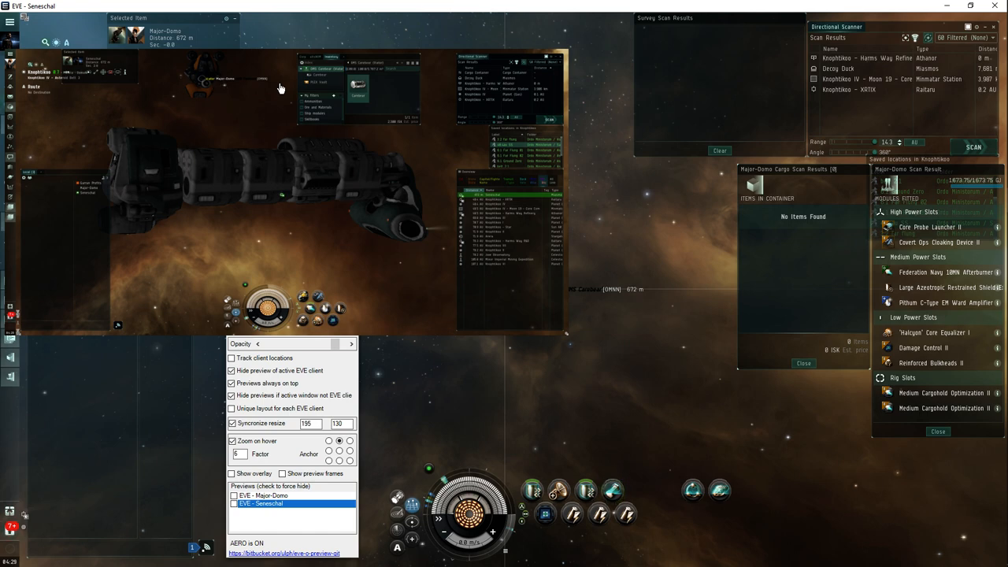
pyautogui.moveTo(289, 95)
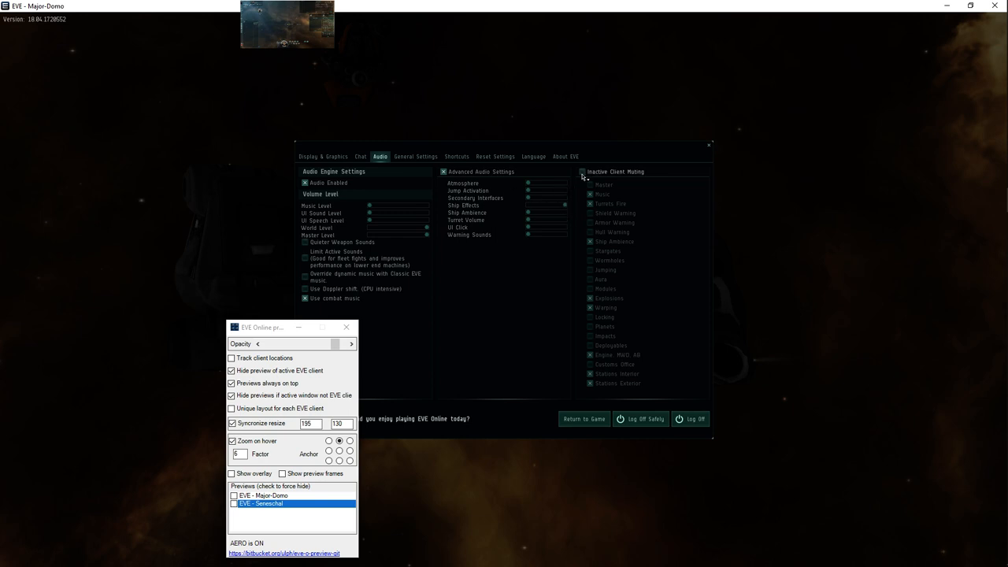
pyautogui.moveTo(594, 175)
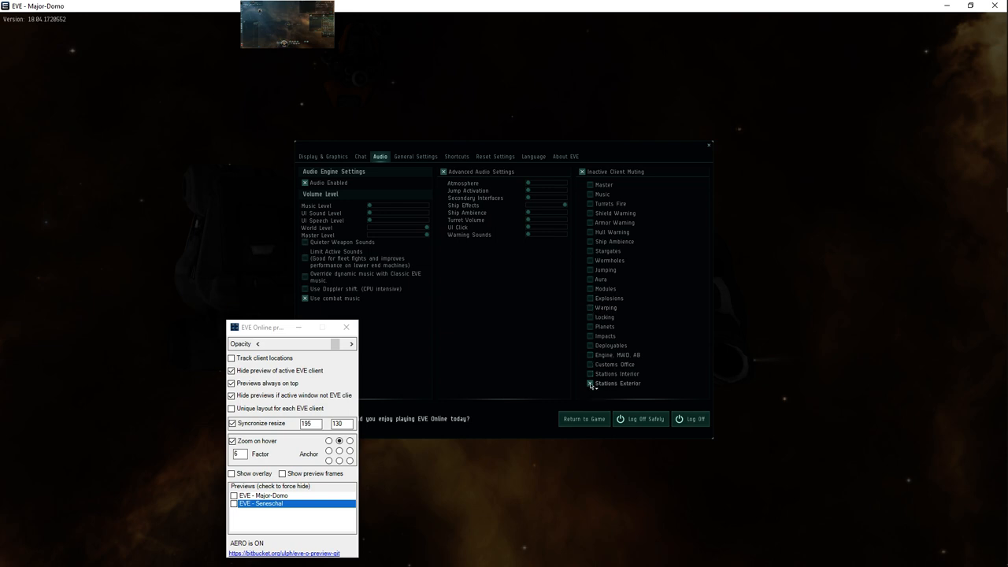
# - Unmute inactive-client sound categories except one, then return to the game
pyautogui.click(589, 385)
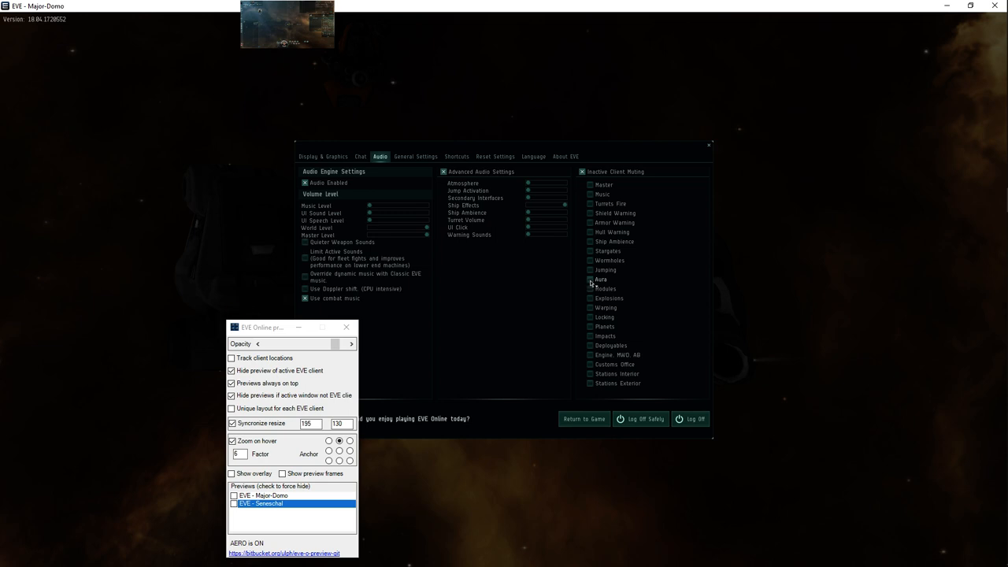
pyautogui.click(589, 290)
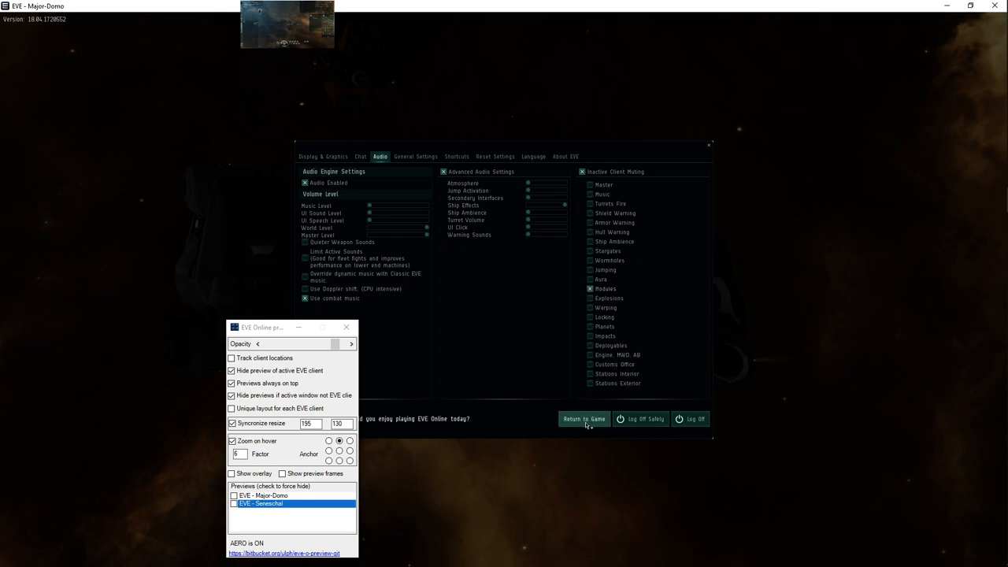
pyautogui.click(584, 419)
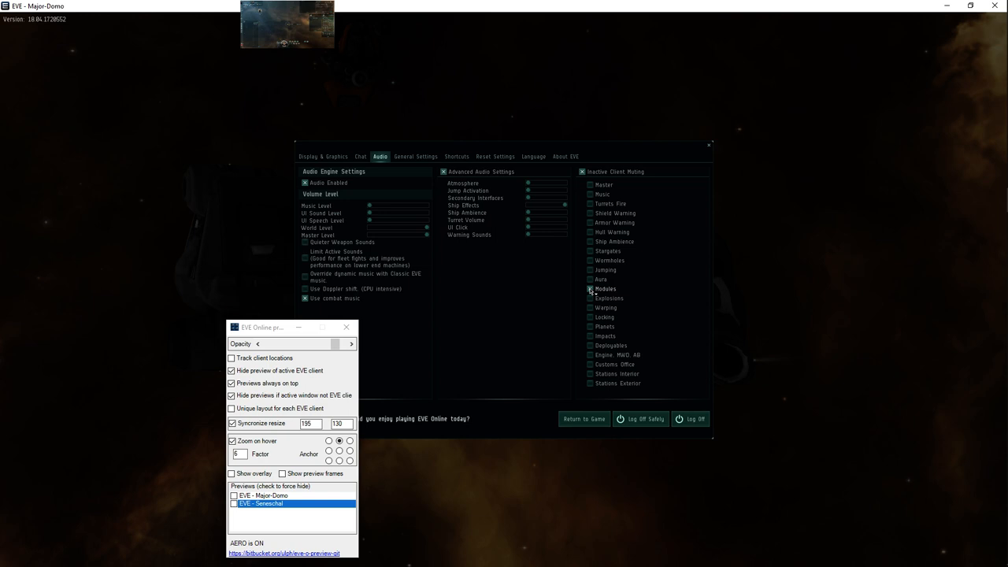
# - Tick Inactive Client Muting boxes for more sound categories such as turrets and ship ambience
pyautogui.click(591, 290)
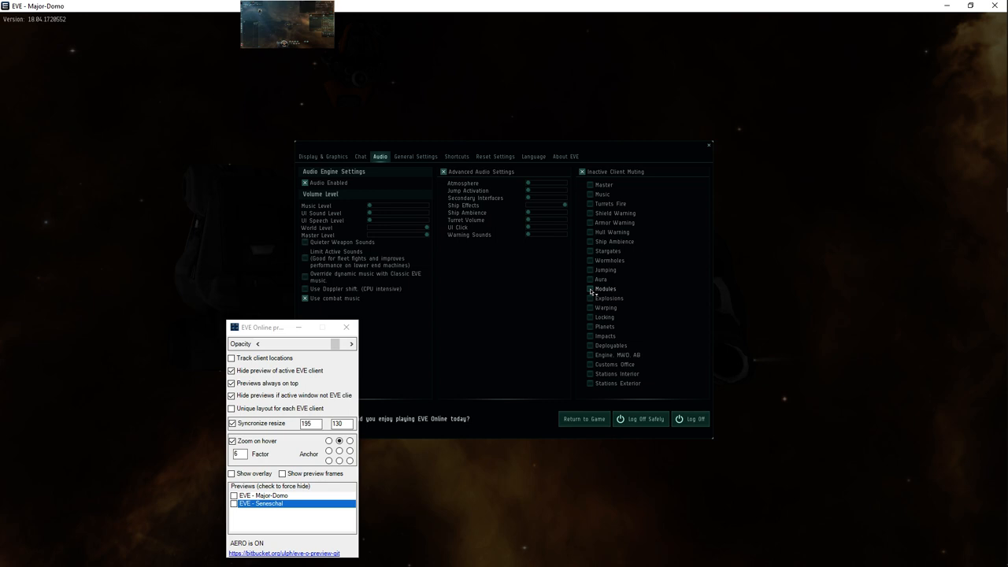
pyautogui.moveTo(590, 261)
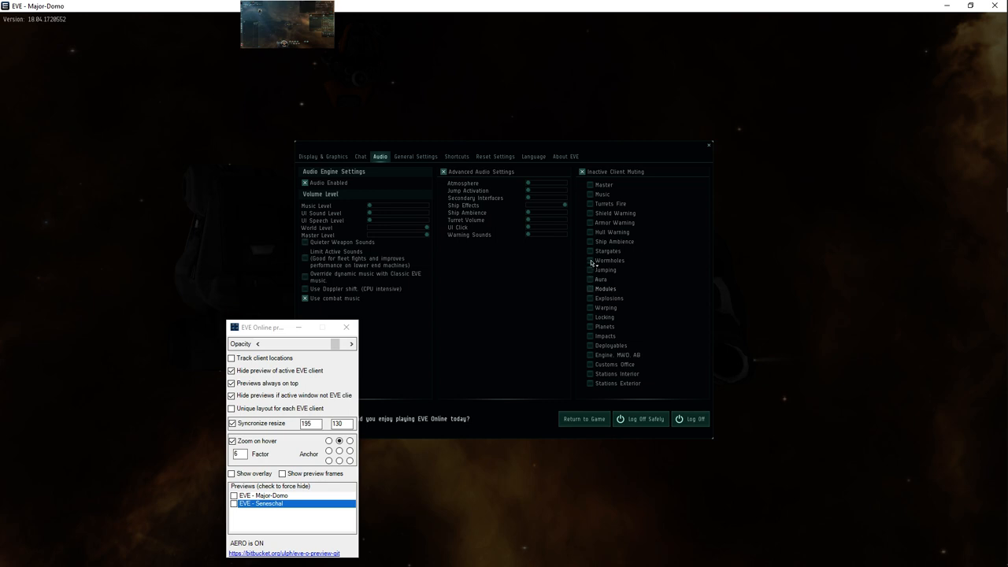
pyautogui.click(589, 299)
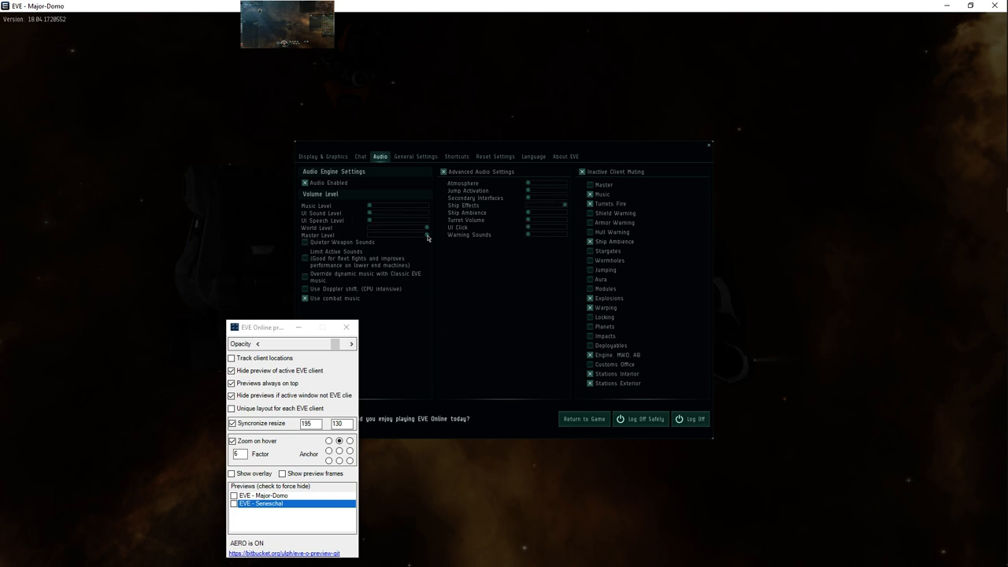
# - Lower the World, Speech, Music (about 20), UI and one advanced audio level sliders
pyautogui.moveTo(427, 228); pyautogui.dragTo(388, 234)
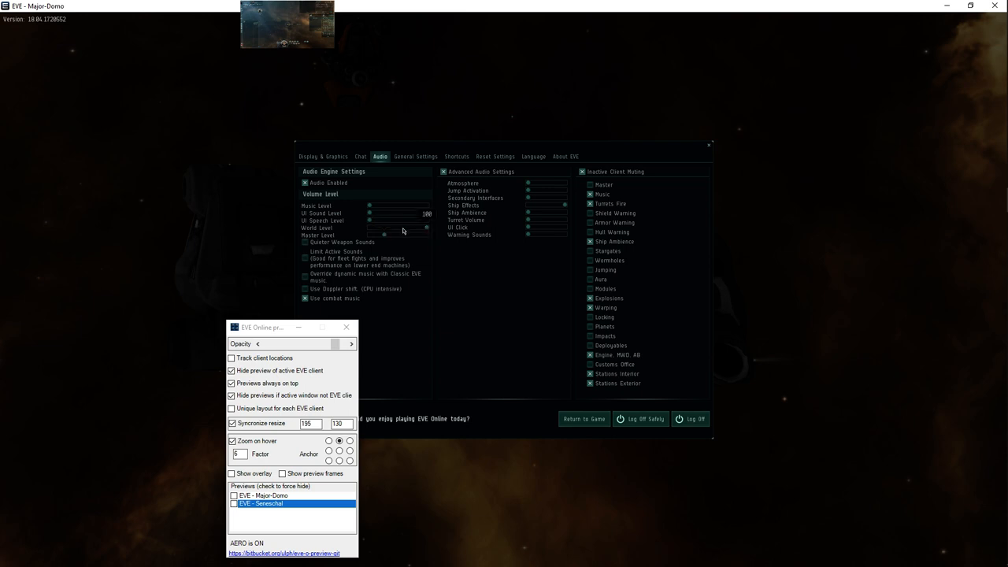
pyautogui.moveTo(429, 214); pyautogui.dragTo(388, 214)
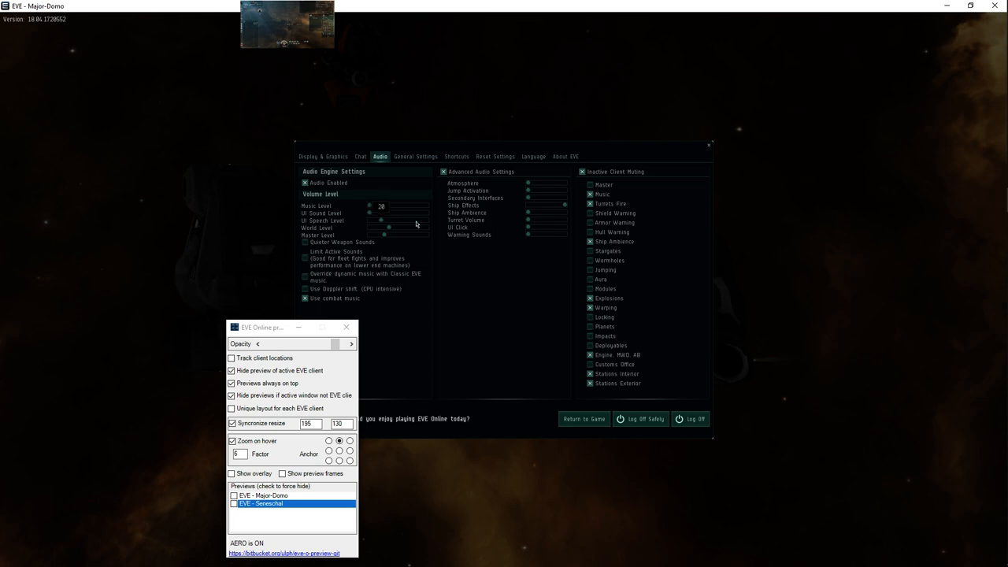
pyautogui.moveTo(368, 207); pyautogui.dragTo(396, 206)
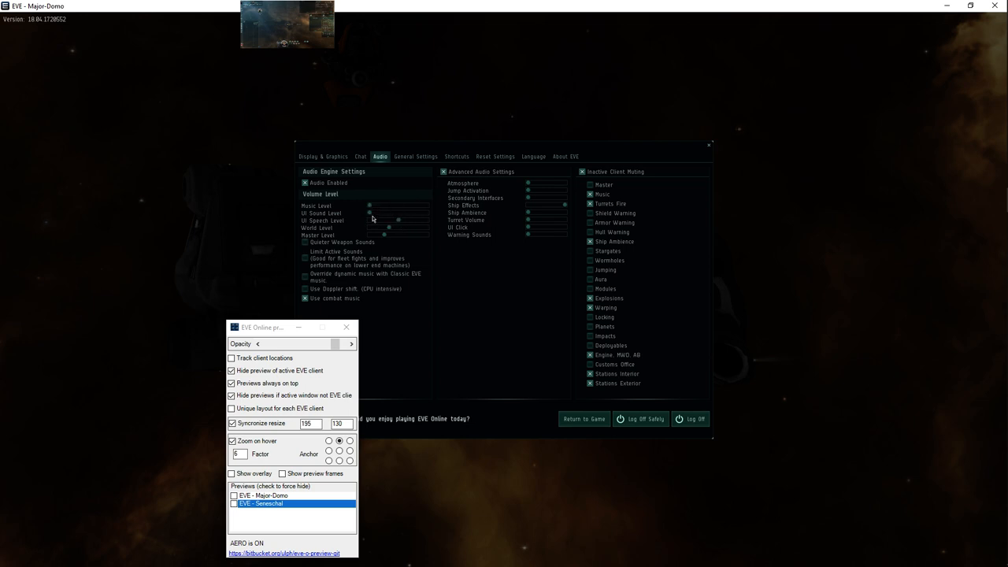
pyautogui.moveTo(368, 212); pyautogui.dragTo(387, 213)
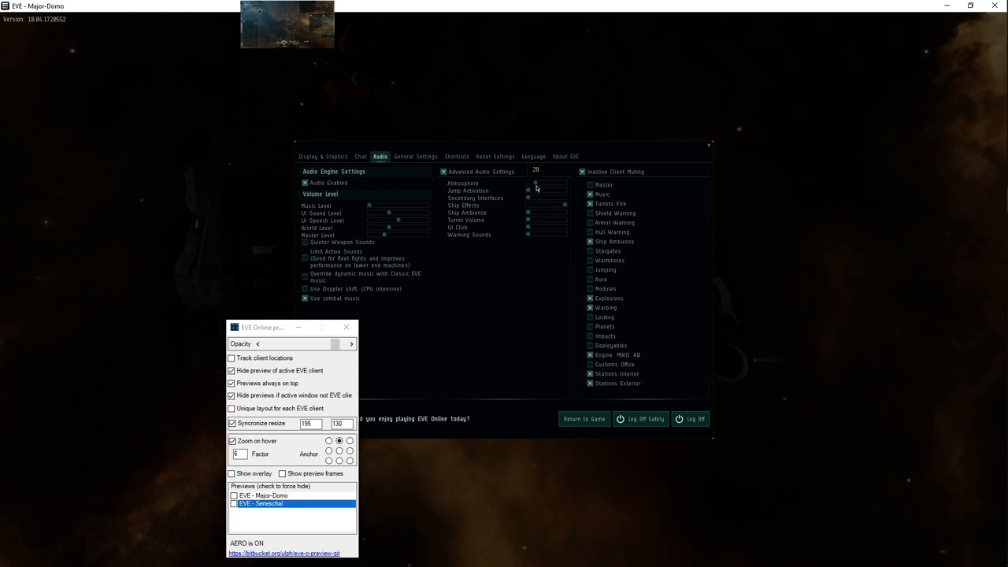
pyautogui.moveTo(534, 183); pyautogui.dragTo(538, 182)
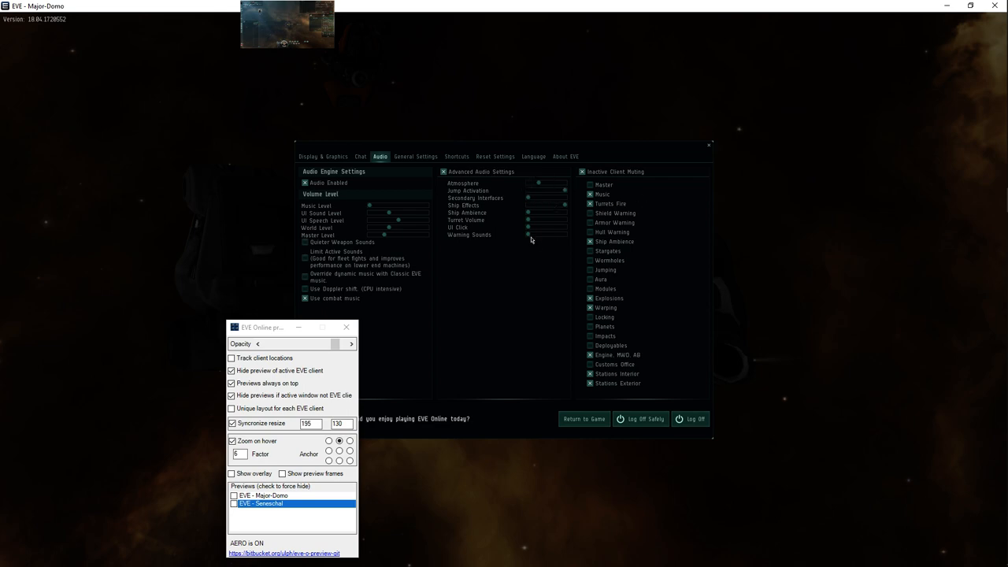
pyautogui.moveTo(286, 23)
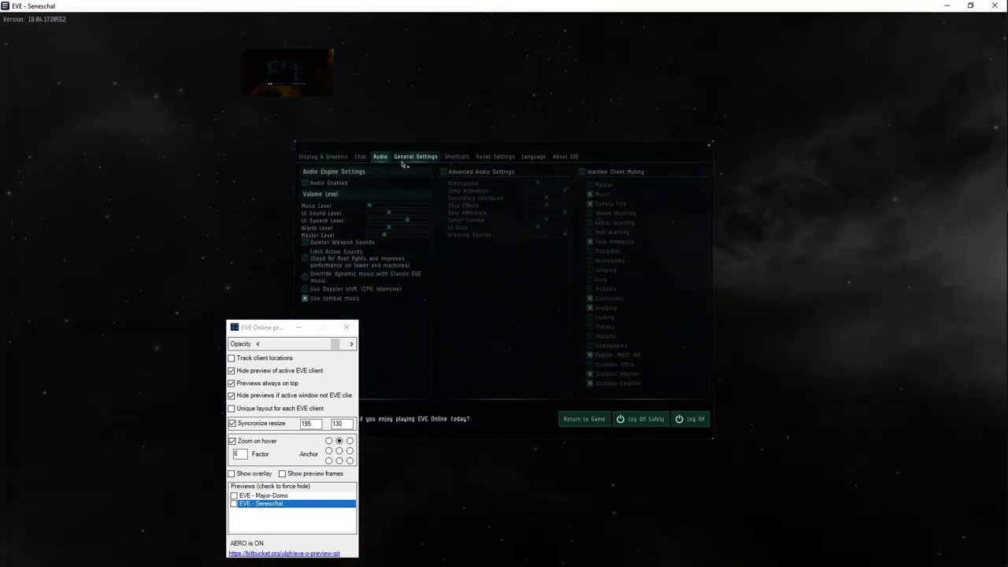
pyautogui.moveTo(315, 132)
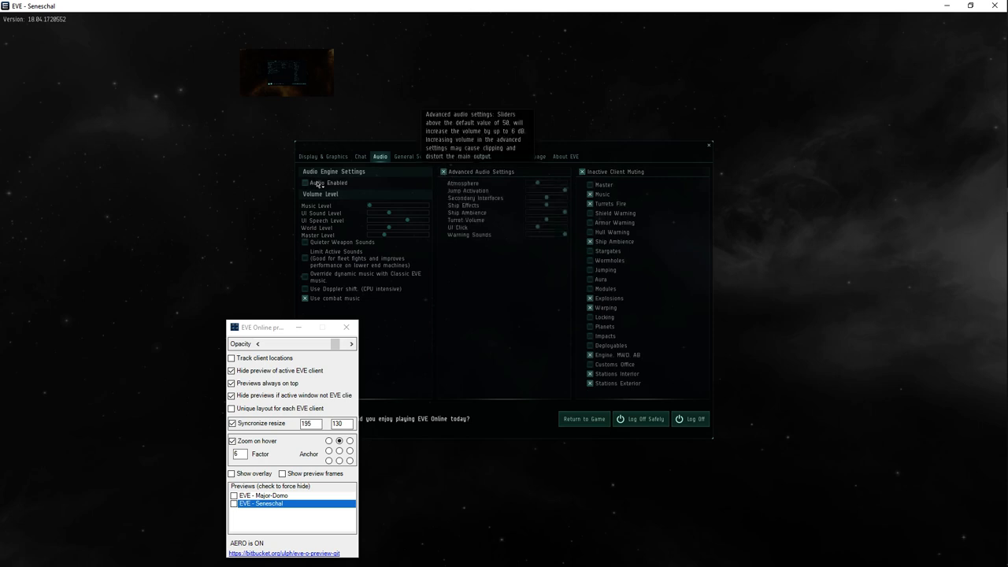
# - Turn audio off entirely for the second client and acknowledge the restart-required notice
pyautogui.click(306, 183)
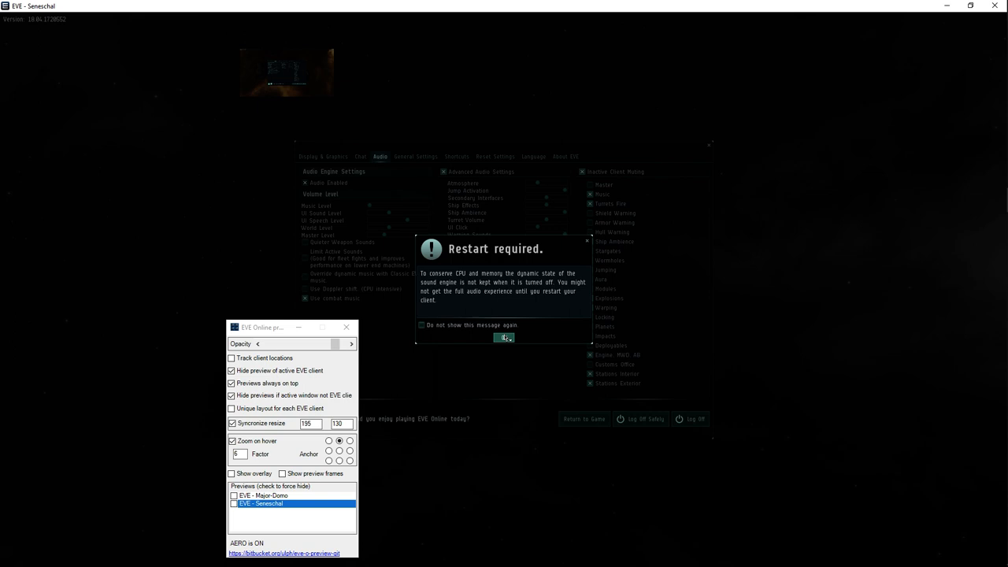
pyautogui.click(504, 337)
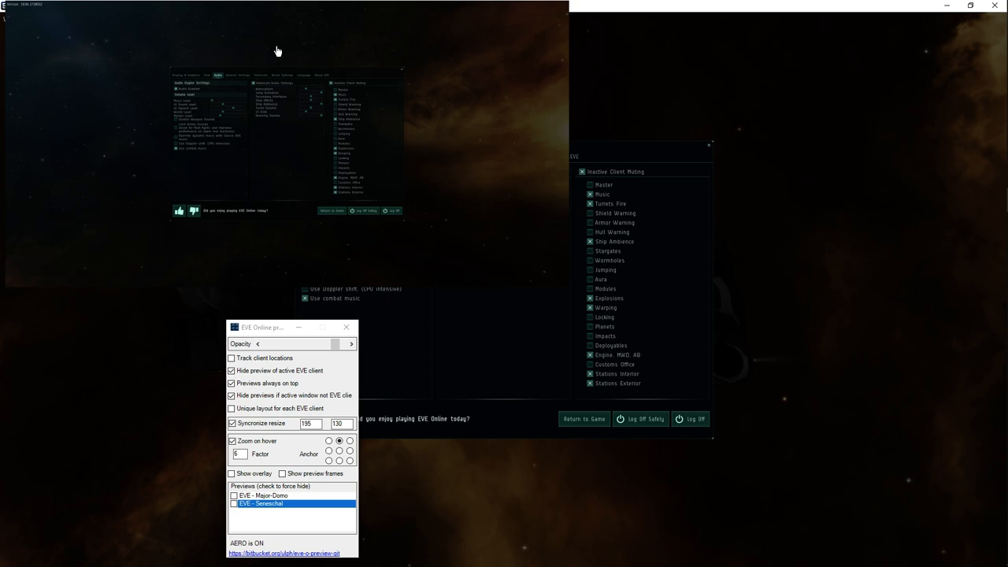
pyautogui.moveTo(284, 57)
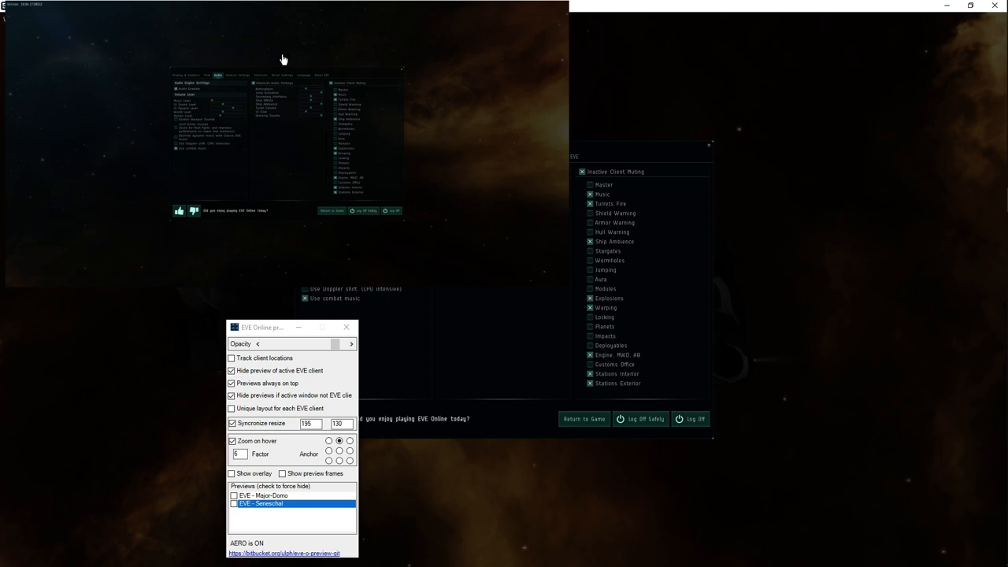
pyautogui.moveTo(561, 186)
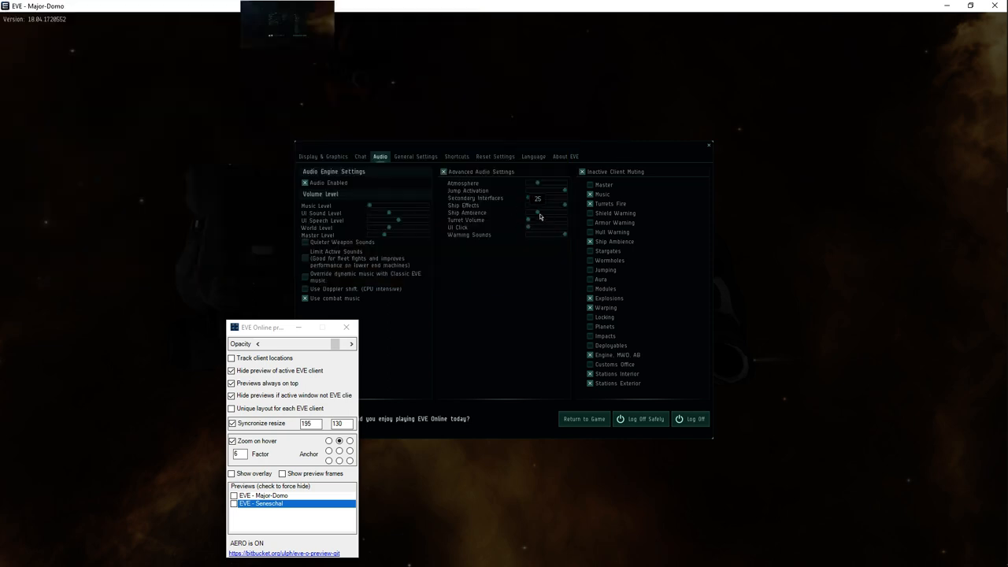
# - Drag several Advanced Audio category sliders and two main Volume Level sliders to new positions
pyautogui.moveTo(537, 191); pyautogui.dragTo(565, 191)
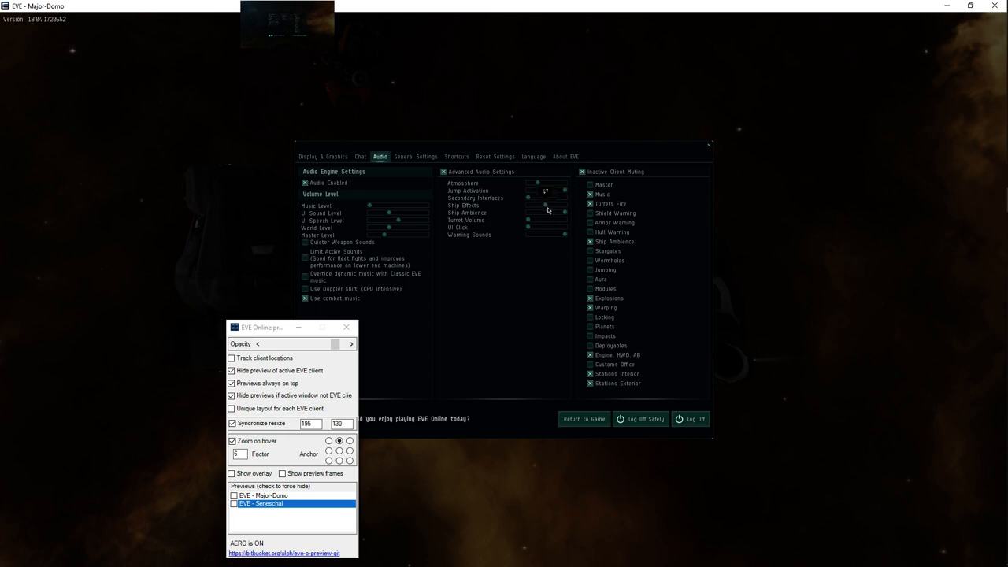
pyautogui.moveTo(545, 192); pyautogui.dragTo(538, 192)
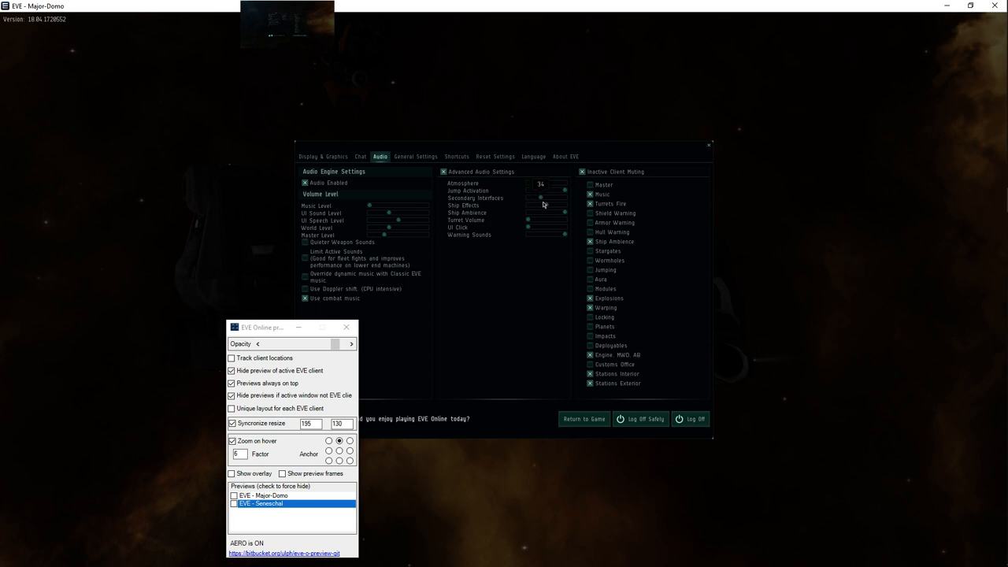
pyautogui.moveTo(542, 205); pyautogui.dragTo(542, 221)
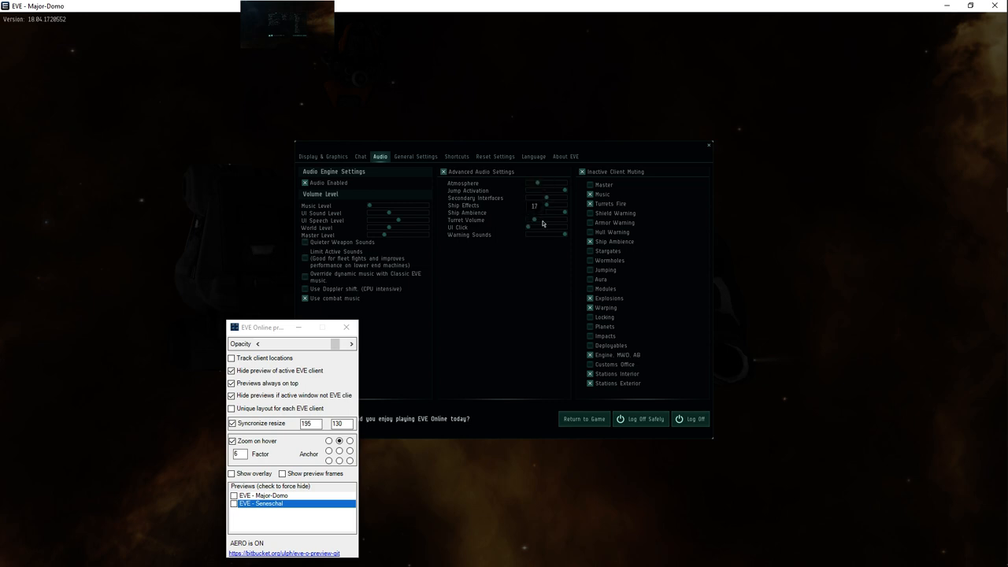
pyautogui.moveTo(564, 214); pyautogui.dragTo(526, 214)
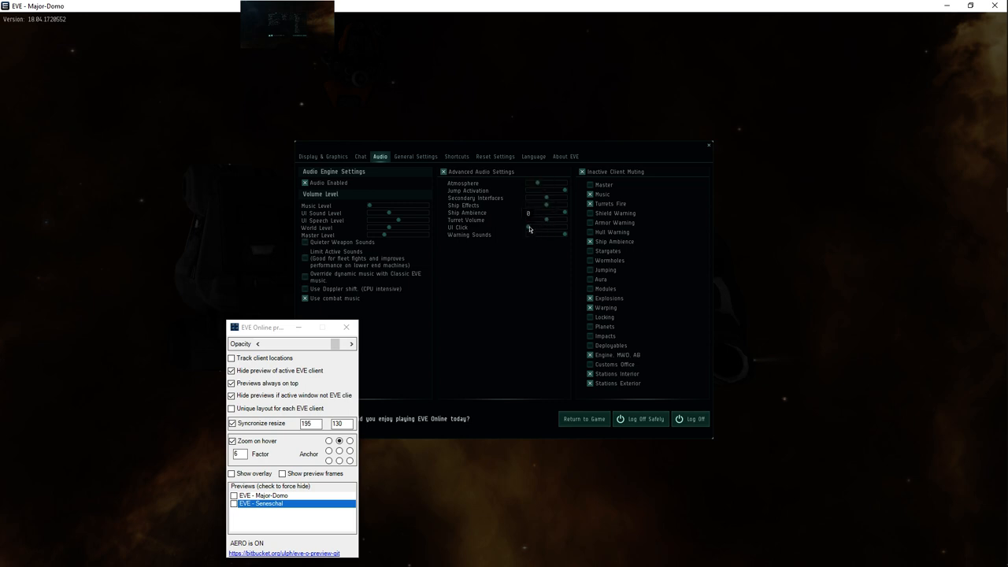
pyautogui.moveTo(529, 229); pyautogui.dragTo(544, 228)
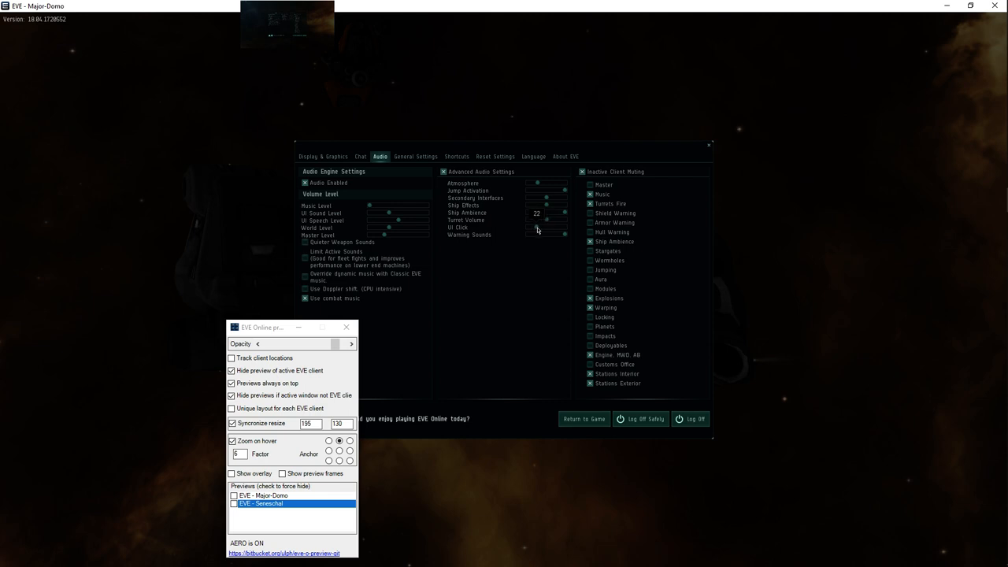
pyautogui.moveTo(545, 212); pyautogui.dragTo(548, 212)
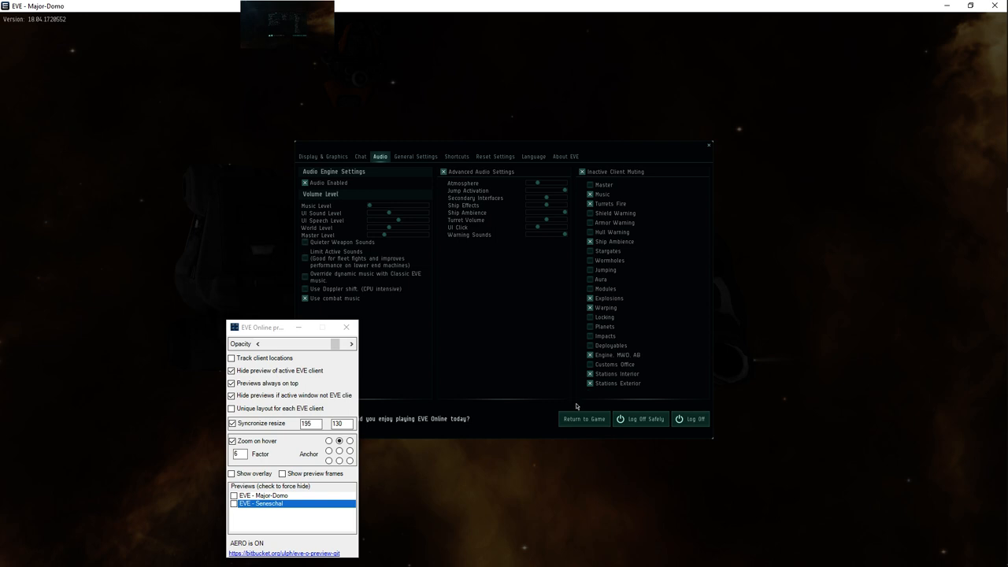
pyautogui.moveTo(313, 227)
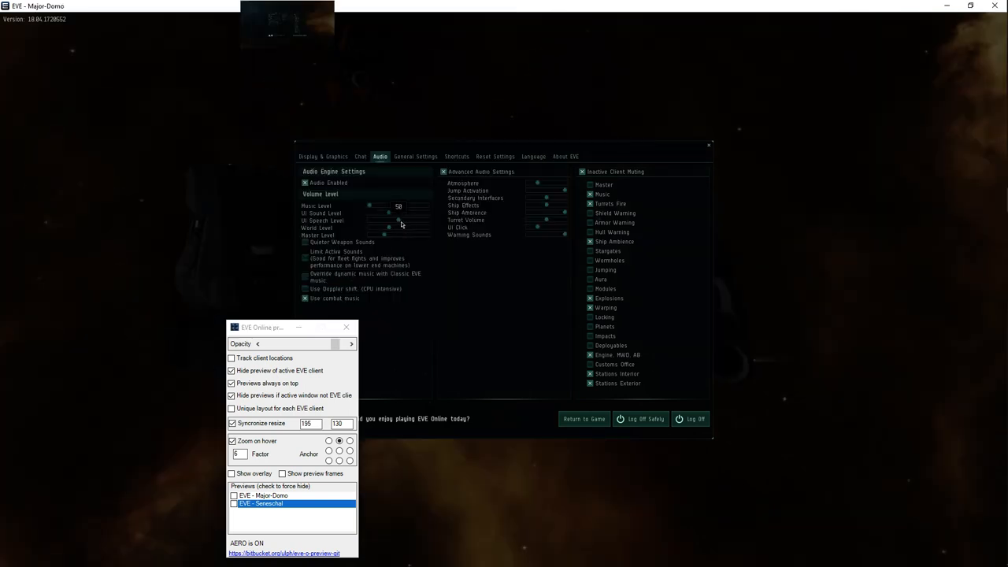
pyautogui.moveTo(388, 204); pyautogui.dragTo(406, 205)
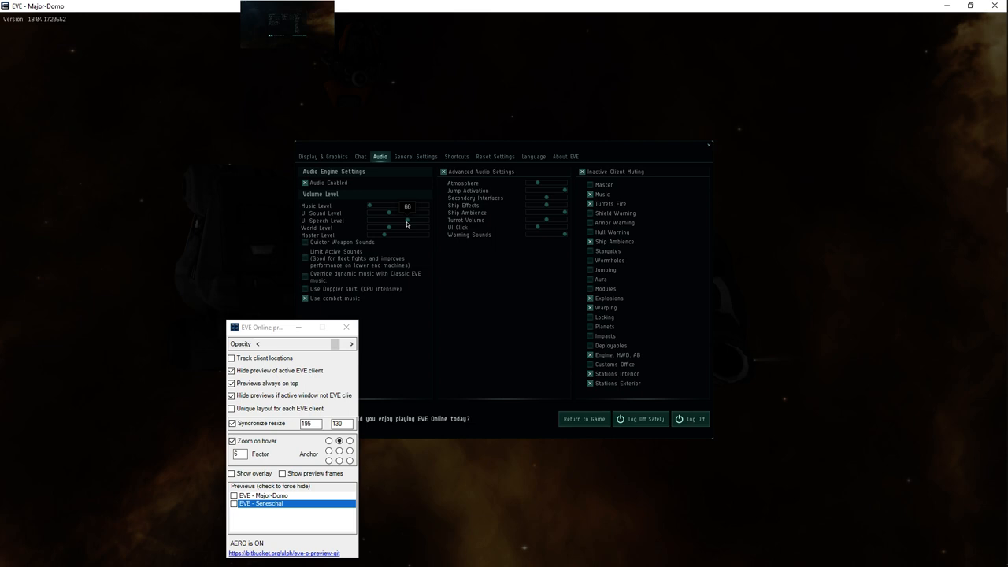
pyautogui.moveTo(408, 221); pyautogui.dragTo(386, 220)
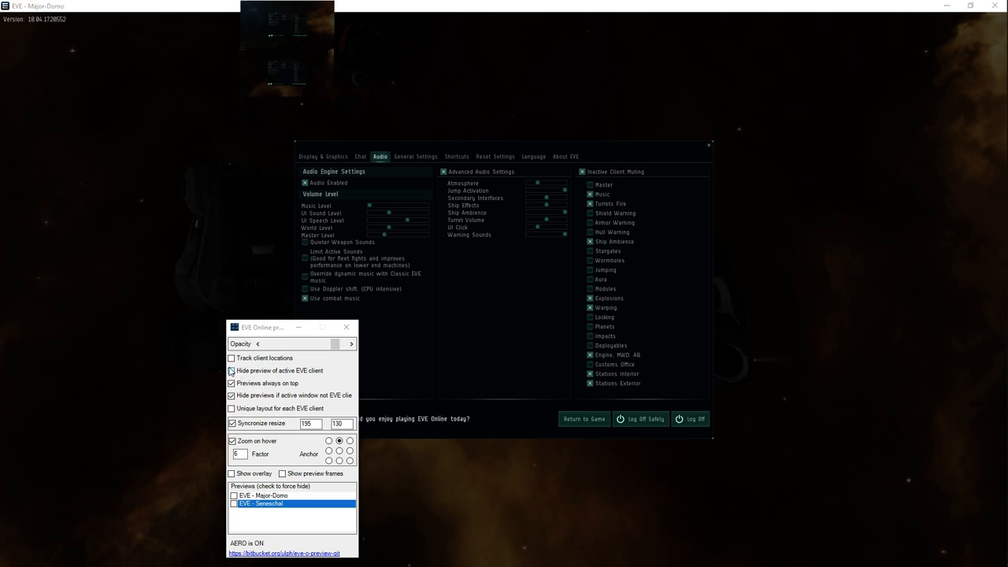
# - Close the EVE-O Preview options window and return both clients to the game
pyautogui.click(233, 439)
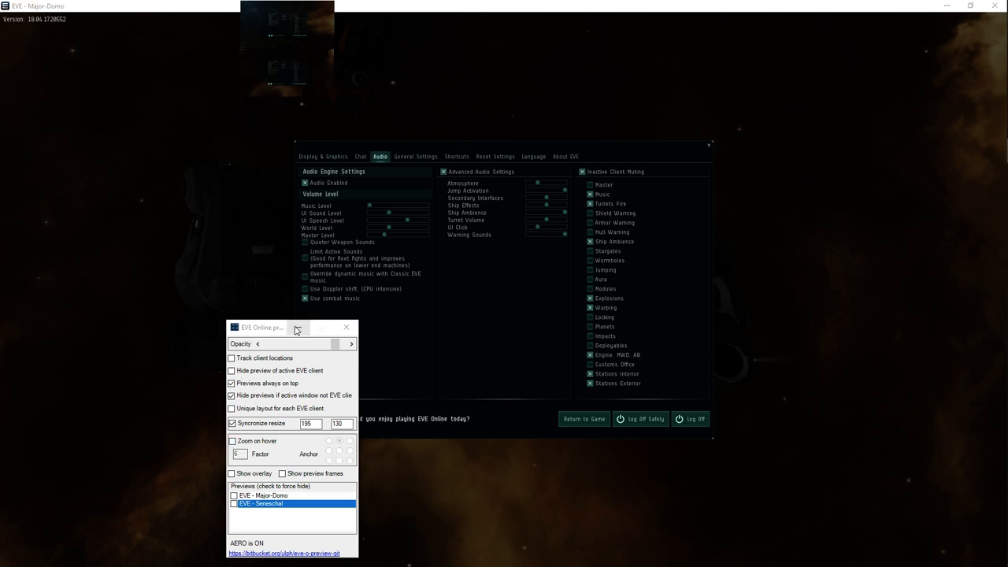
pyautogui.click(345, 326)
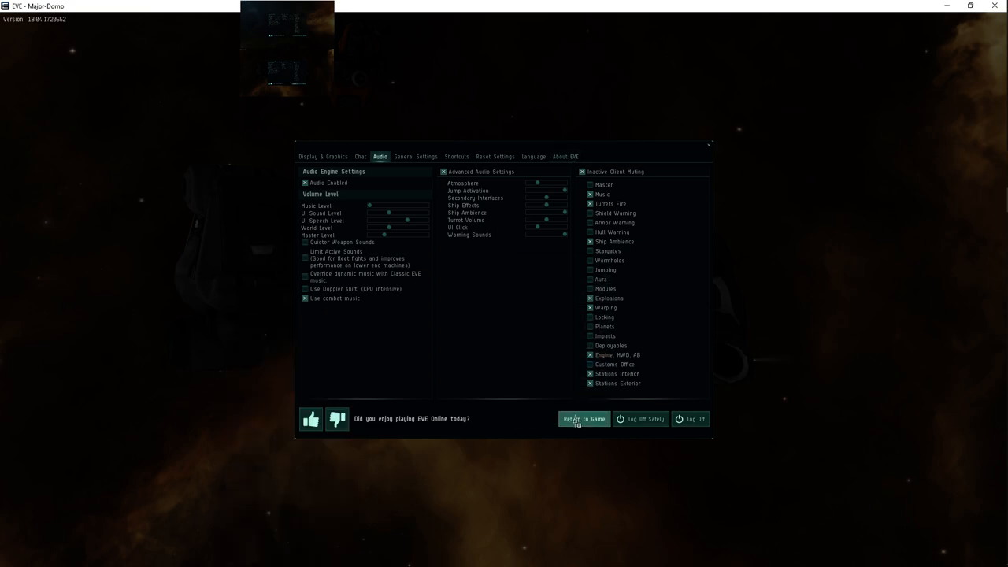
pyautogui.click(585, 419)
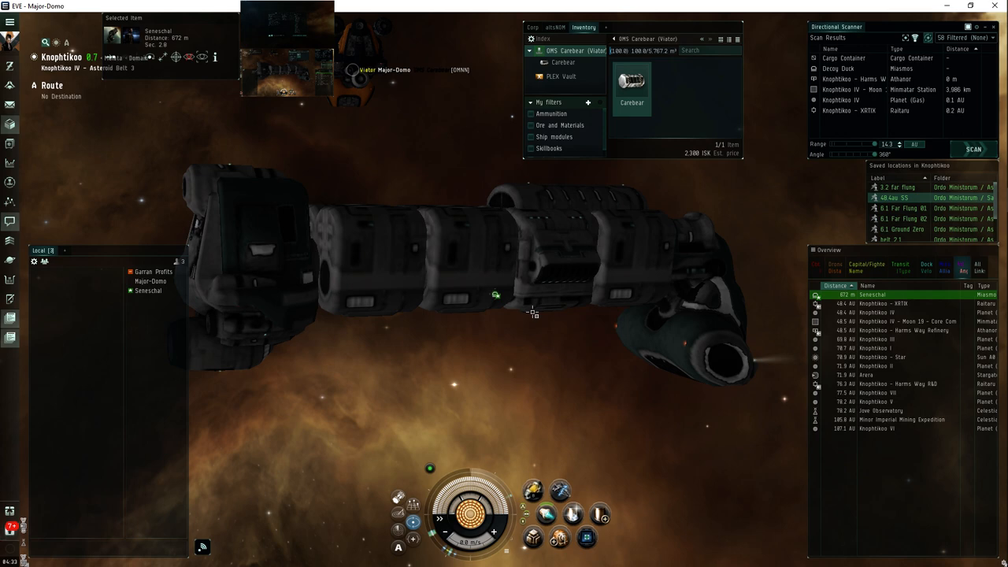
pyautogui.moveTo(367, 191)
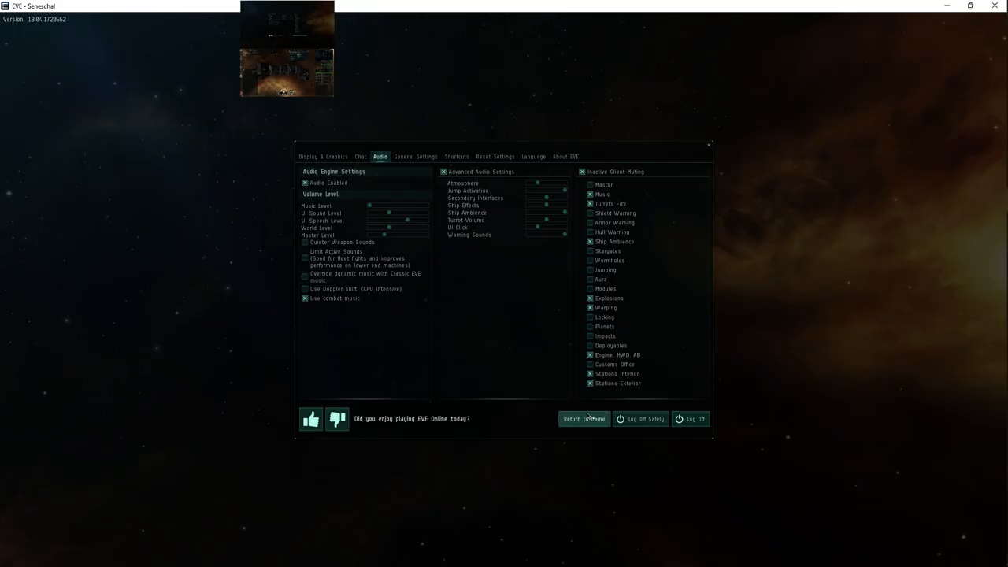
pyautogui.click(584, 419)
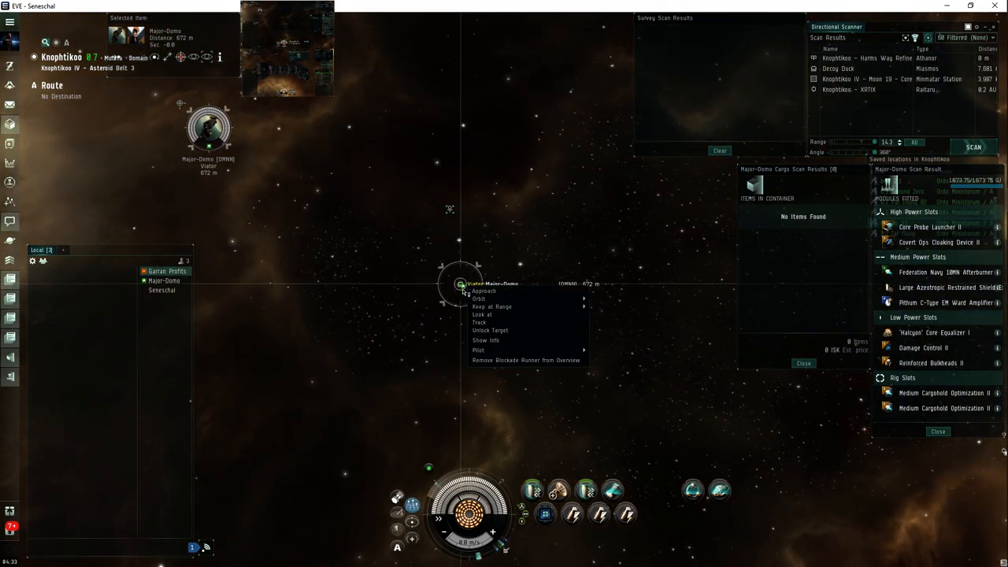
pyautogui.moveTo(479, 350)
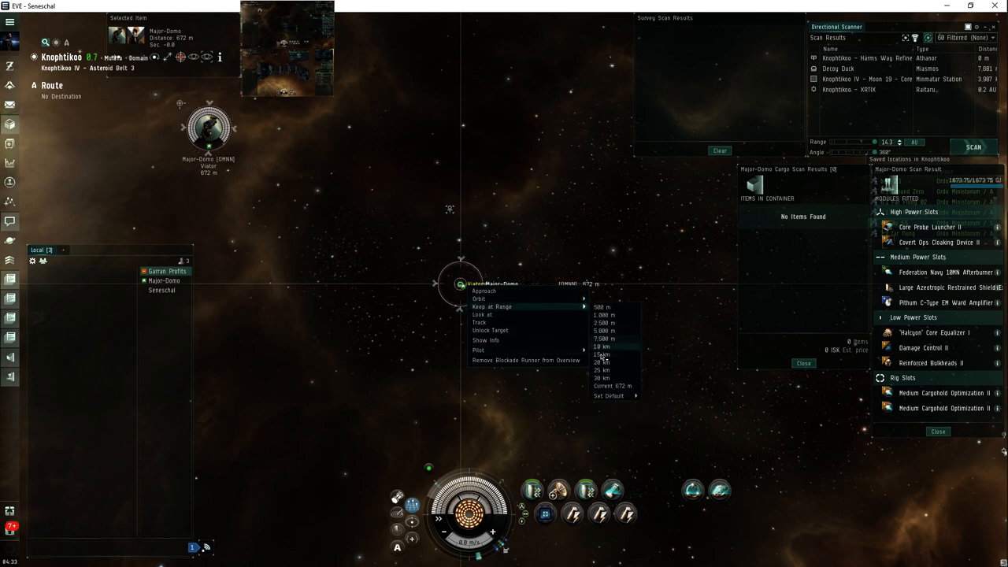
# - Keep the ship at a fixed range of about 15 km from the other player's hauler
pyautogui.click(603, 356)
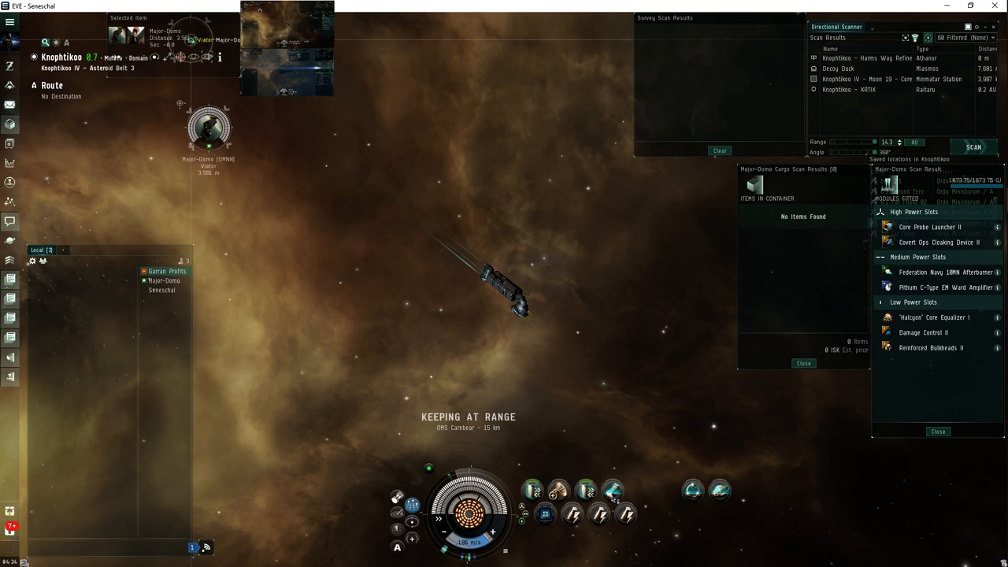
pyautogui.moveTo(613, 493)
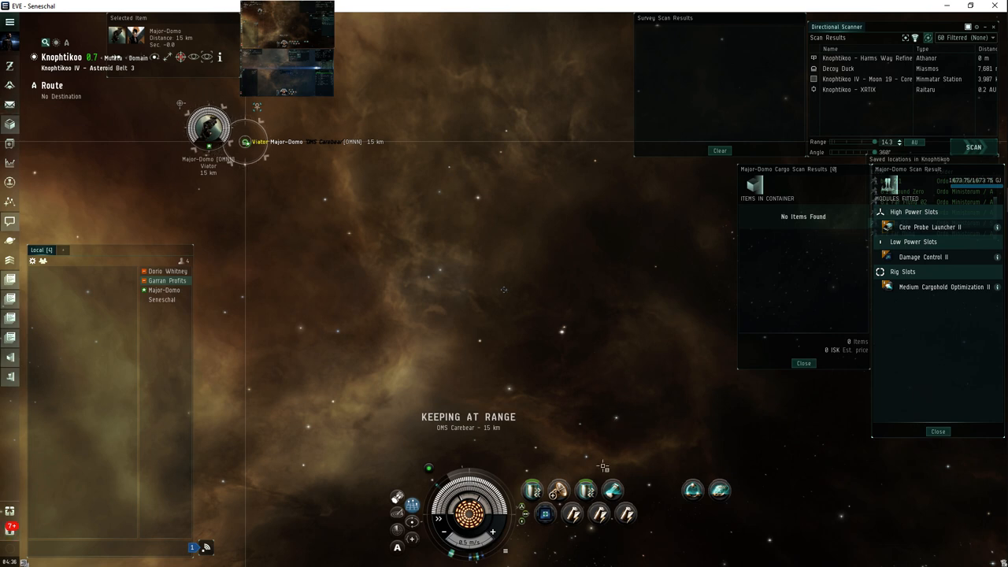
pyautogui.moveTo(296, 28)
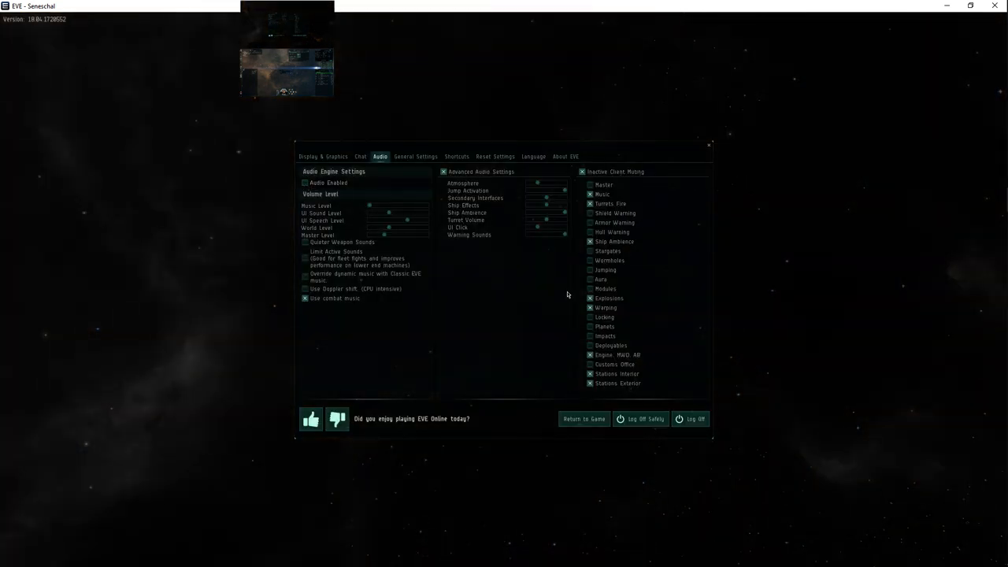
# - Acknowledge the restart-required notice for the audio change and return to the game
pyautogui.click(583, 419)
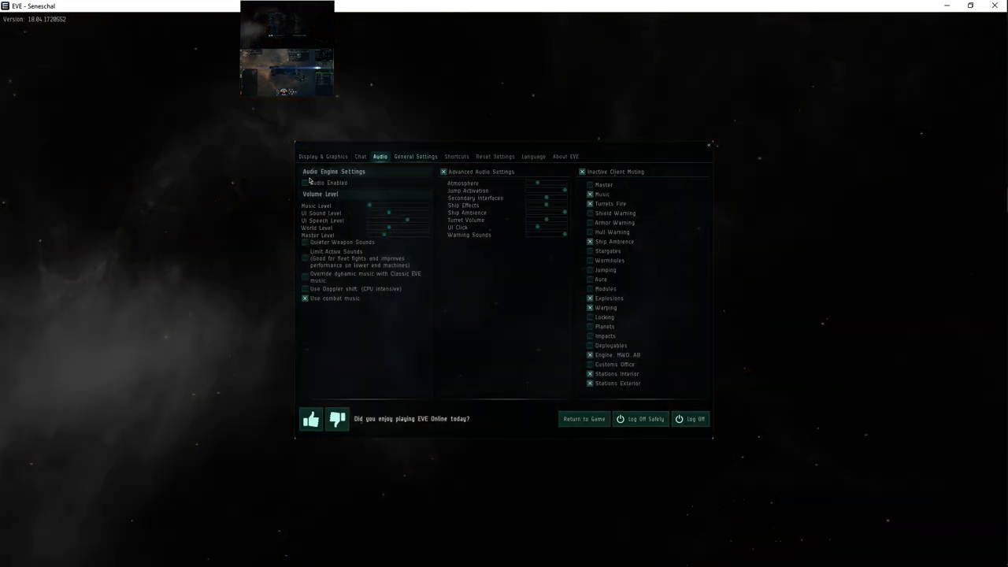
pyautogui.click(304, 183)
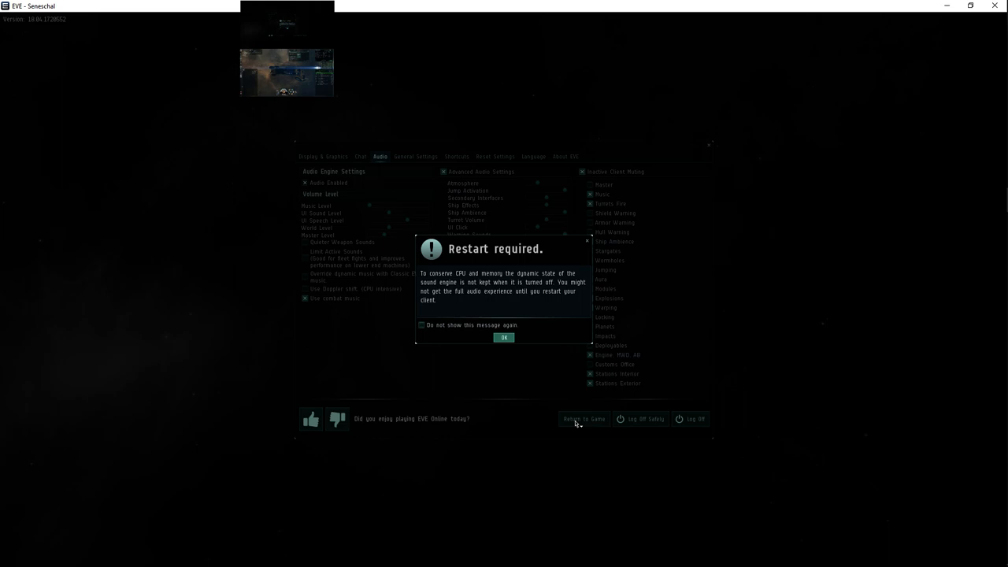
pyautogui.click(504, 337)
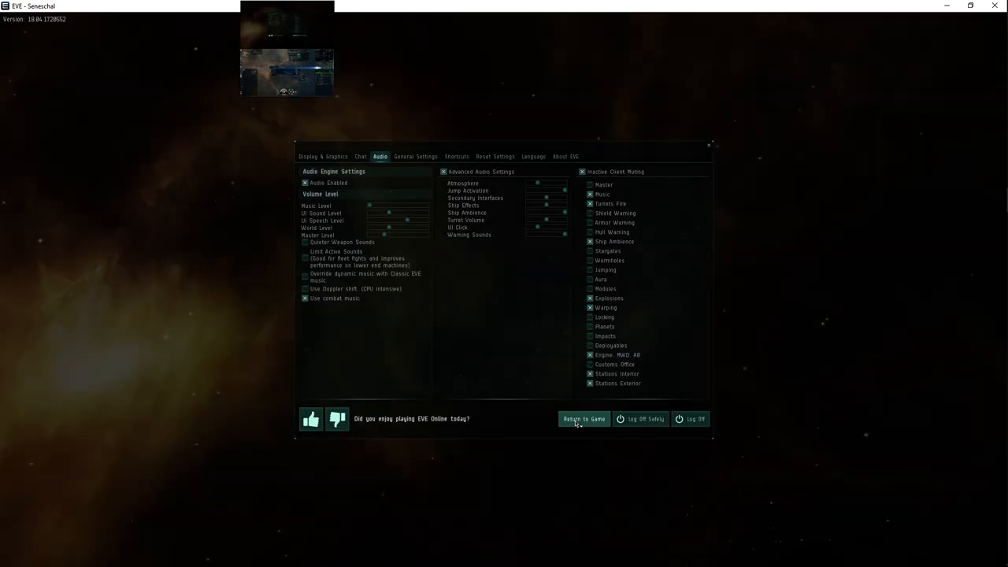
pyautogui.click(583, 418)
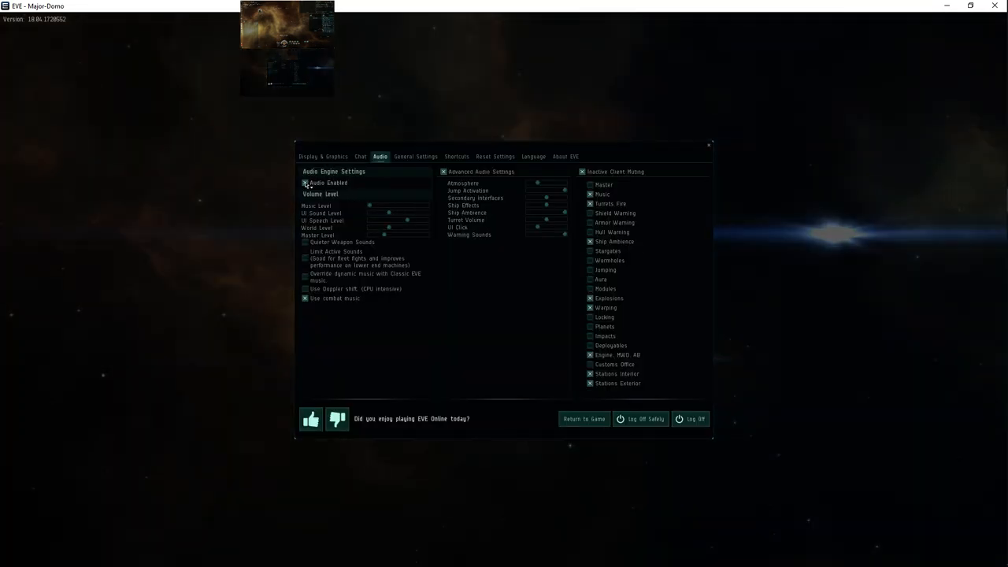
# - Toggle the Audio Enabled setting on the second client
pyautogui.click(582, 419)
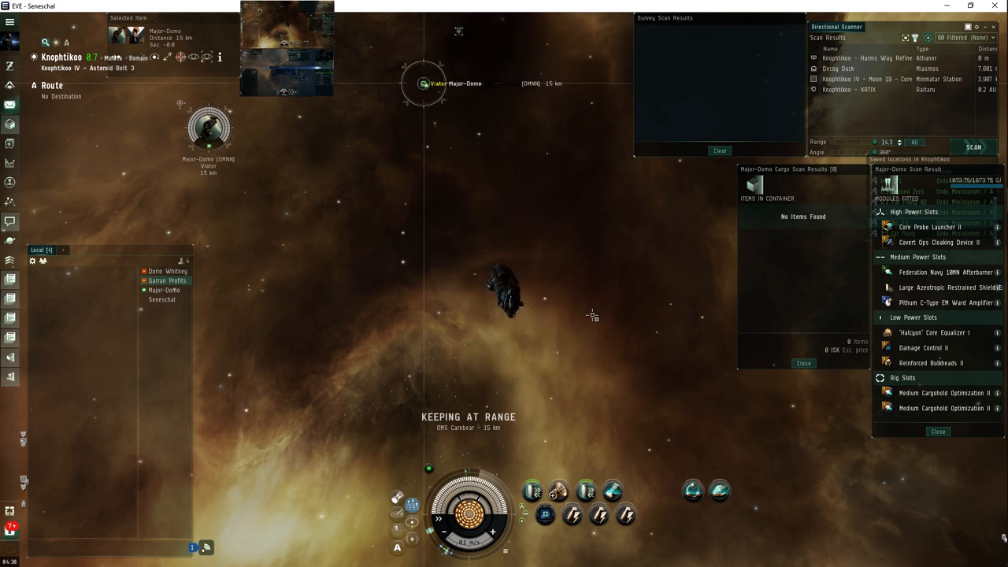
pyautogui.moveTo(271, 148)
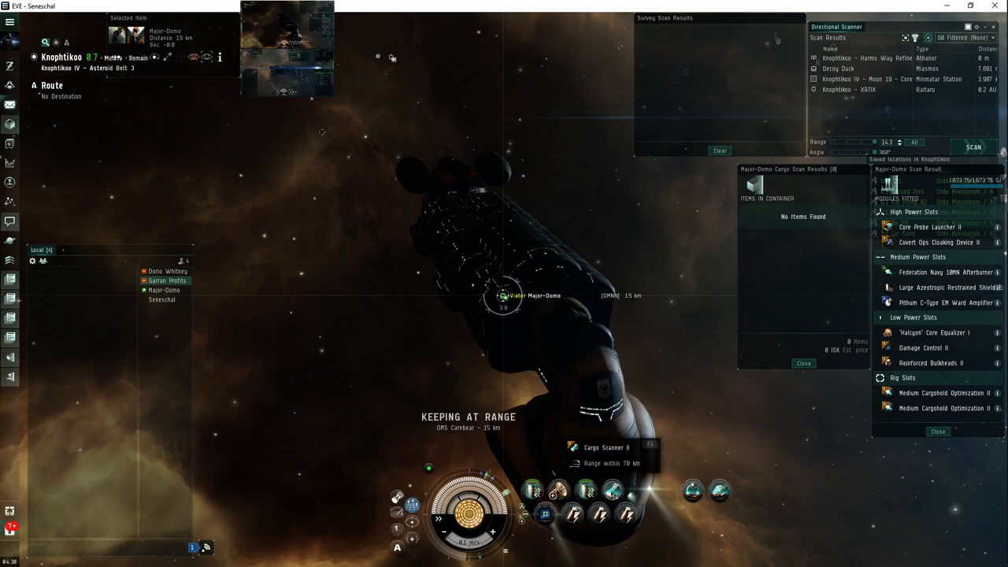
pyautogui.moveTo(652, 357)
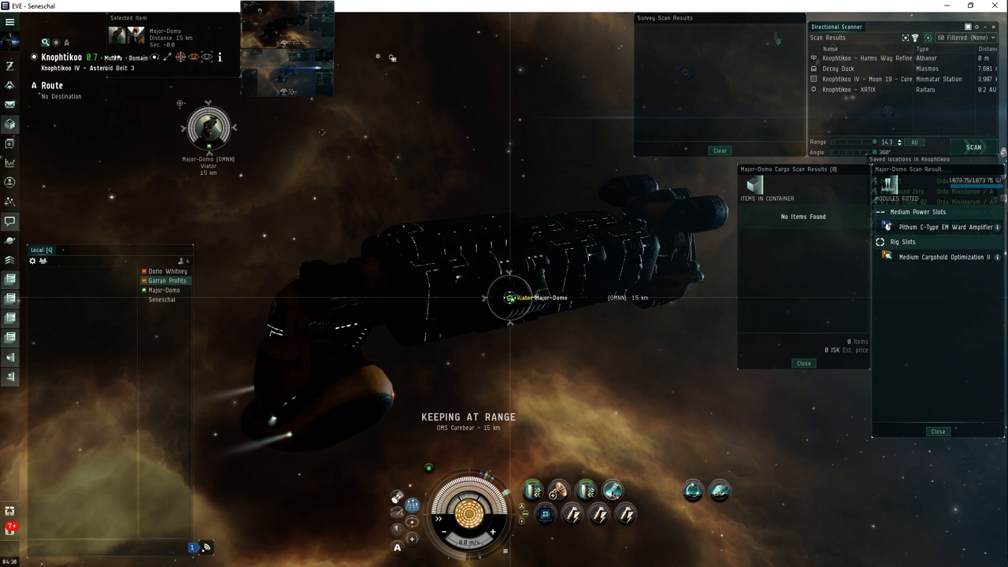
pyautogui.moveTo(612, 491)
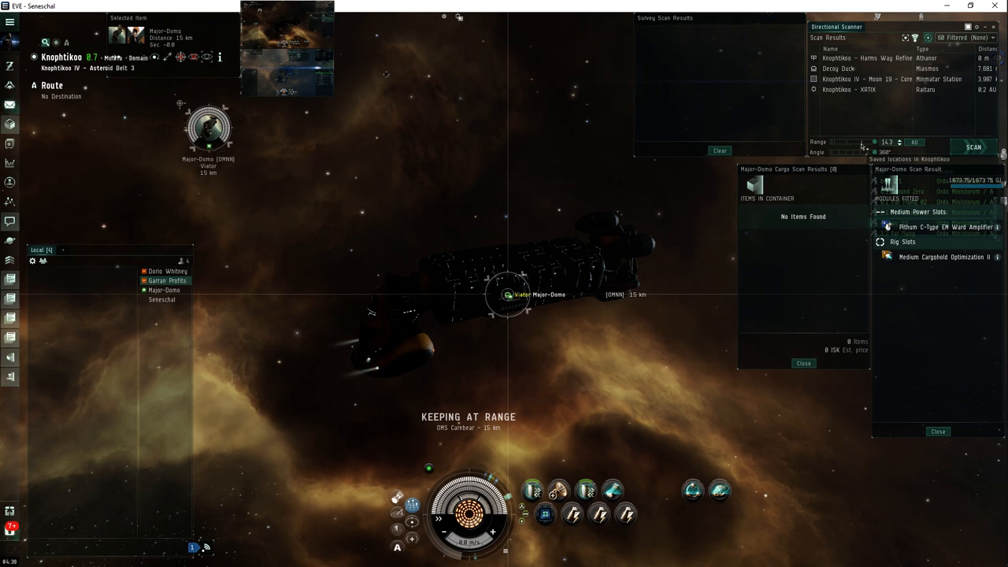
# - Close the empty Cargo Scan Results and the Ship Scan Results windows
pyautogui.click(800, 364)
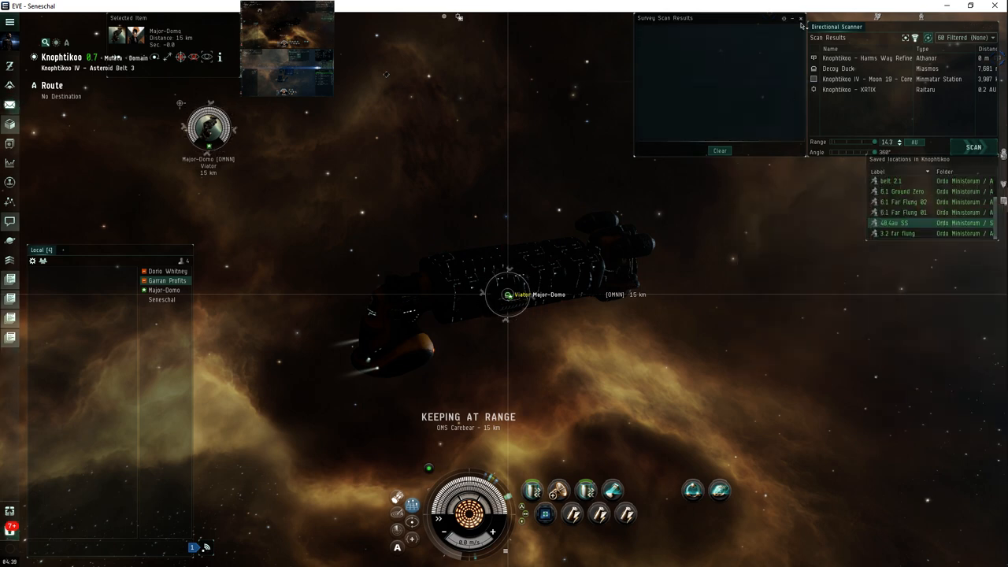
pyautogui.click(814, 19)
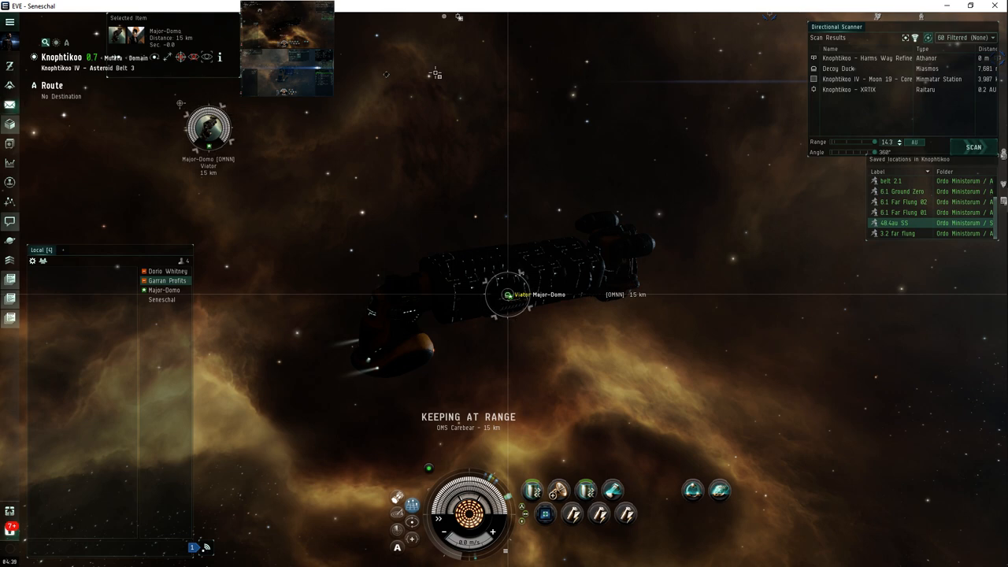
pyautogui.moveTo(296, 29)
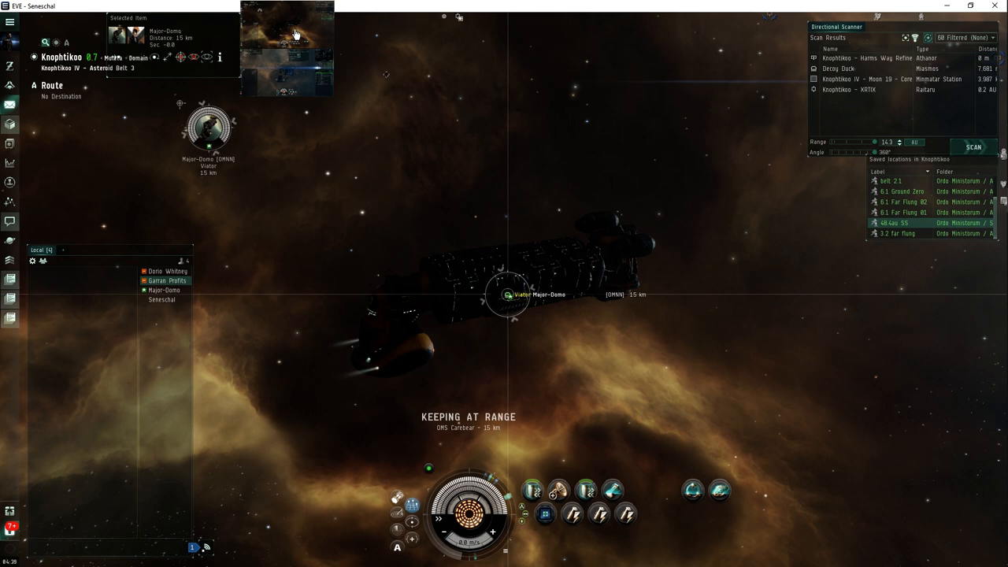
pyautogui.moveTo(352, 173)
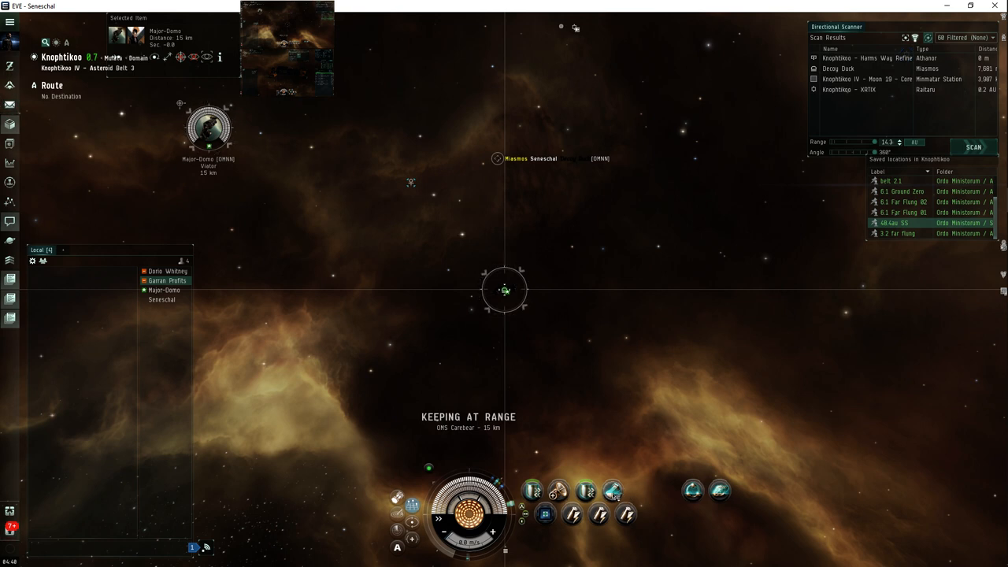
pyautogui.moveTo(610, 491)
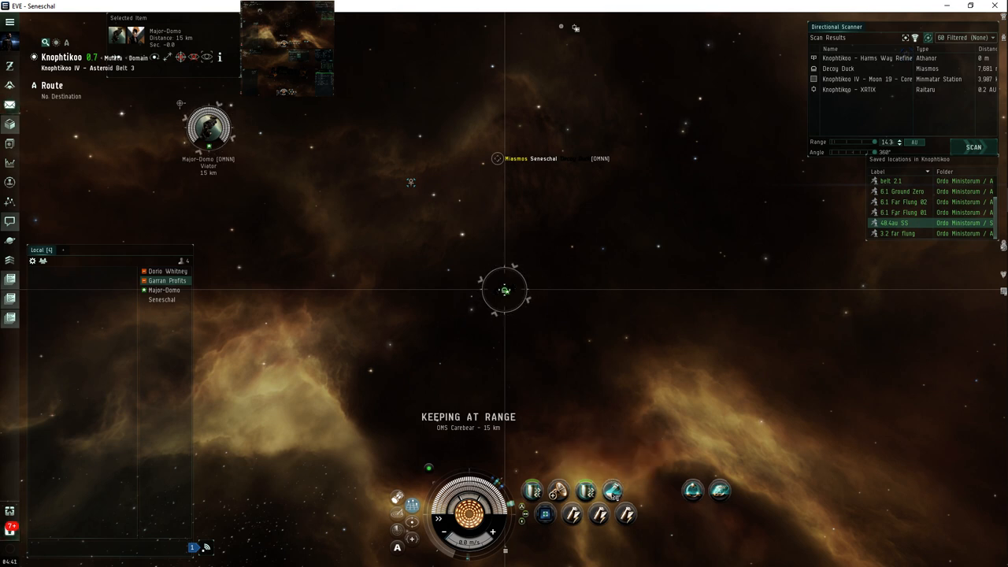
pyautogui.moveTo(605, 488)
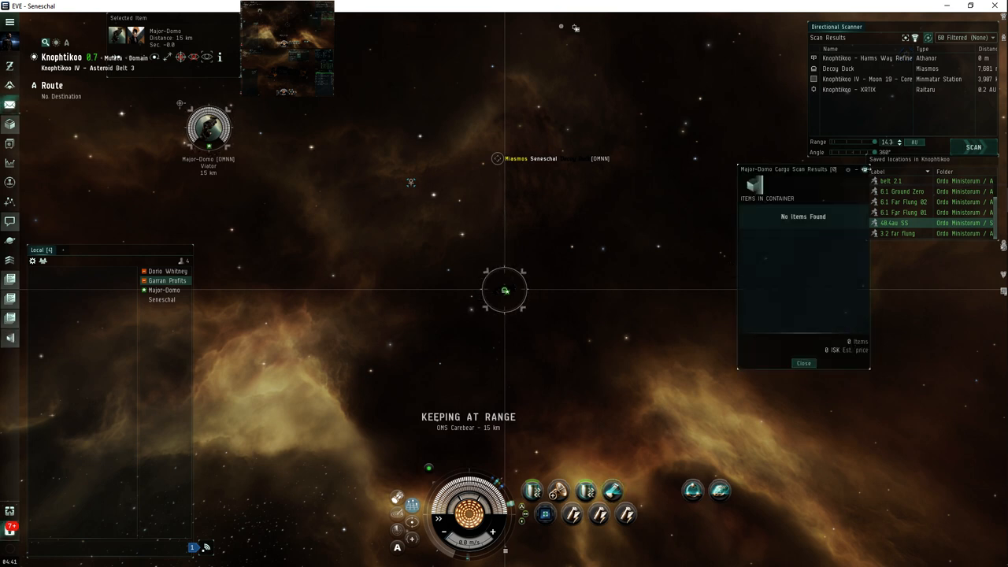
# - Dismiss the cargo scan result reporting no items found on the hauler
pyautogui.click(801, 362)
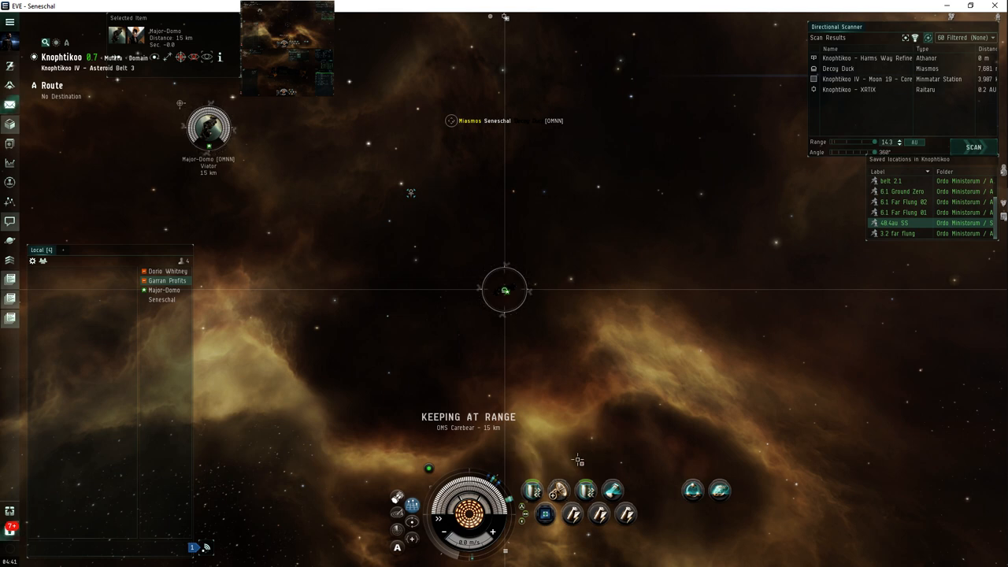
pyautogui.moveTo(543, 507)
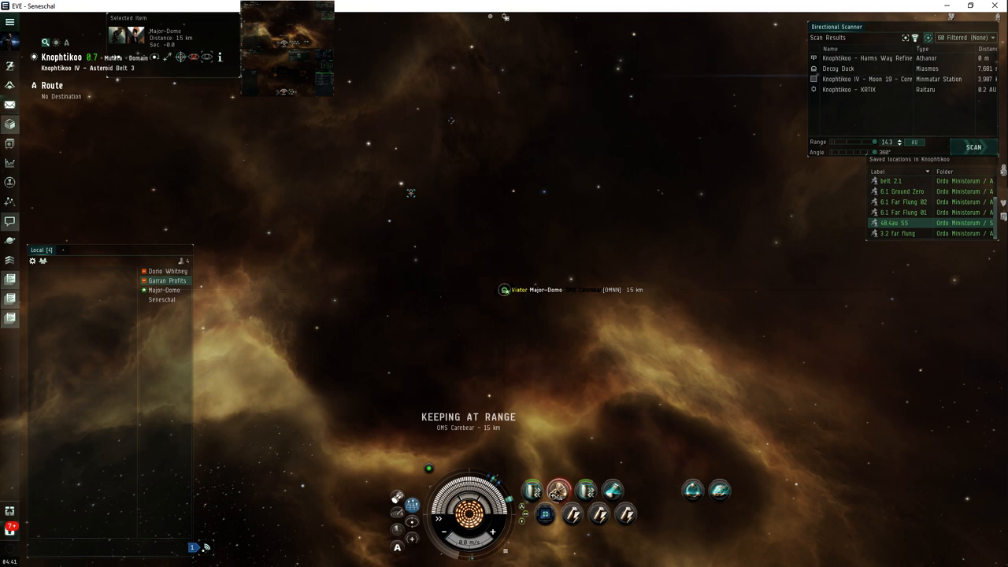
pyautogui.moveTo(559, 491)
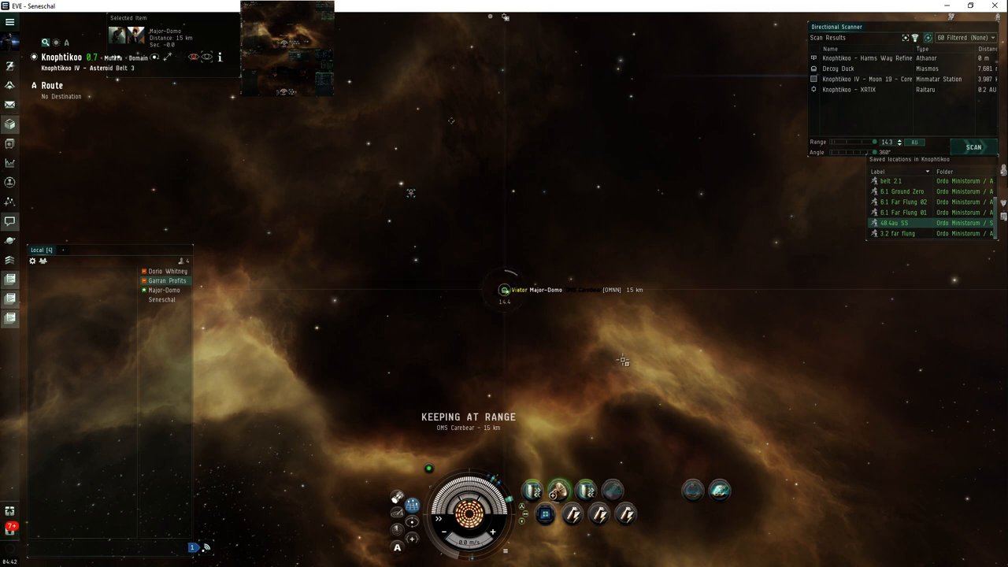
pyautogui.moveTo(555, 493)
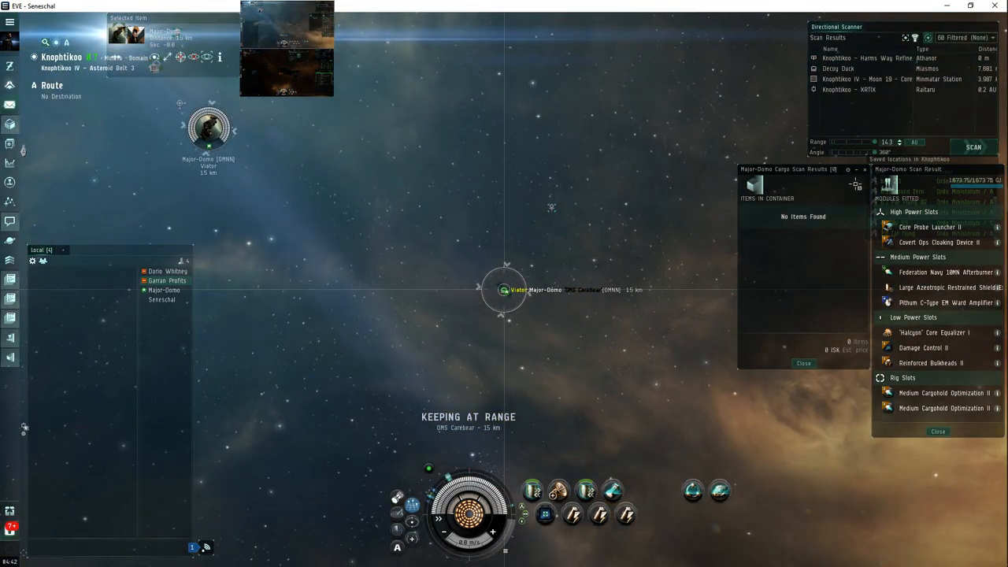
# - Close the fresh Cargo Scan Results and Ship Scan Results windows
pyautogui.click(866, 171)
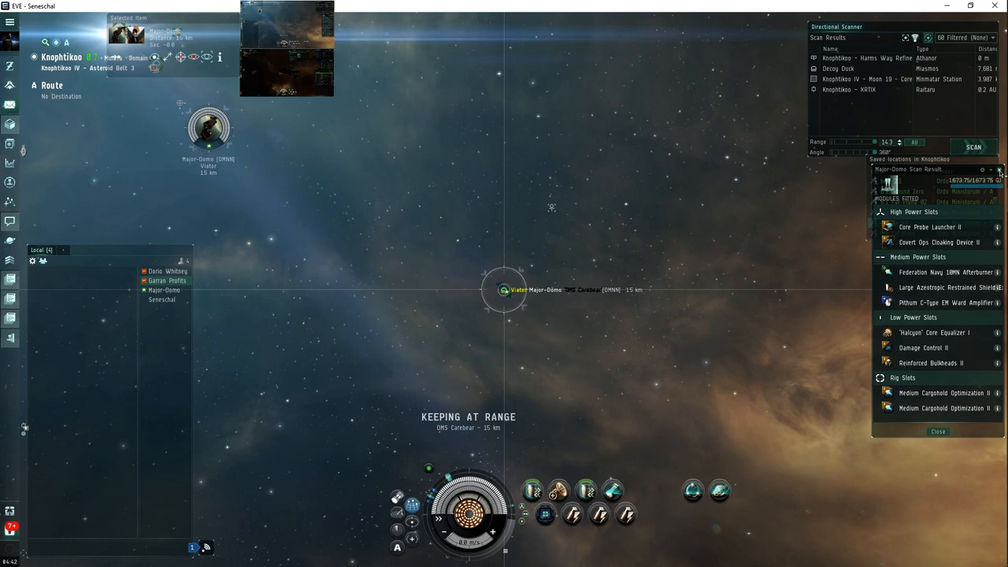
pyautogui.click(937, 432)
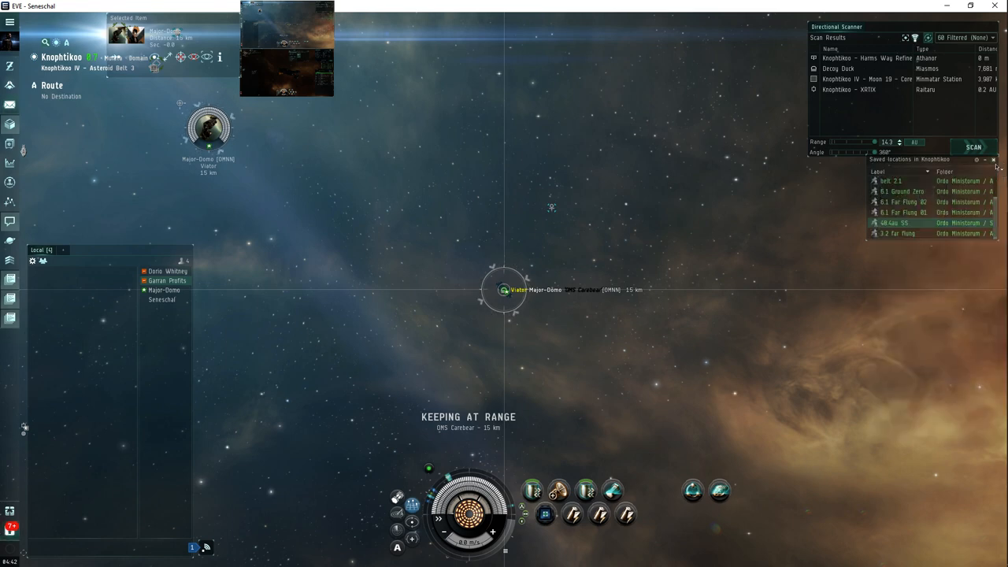